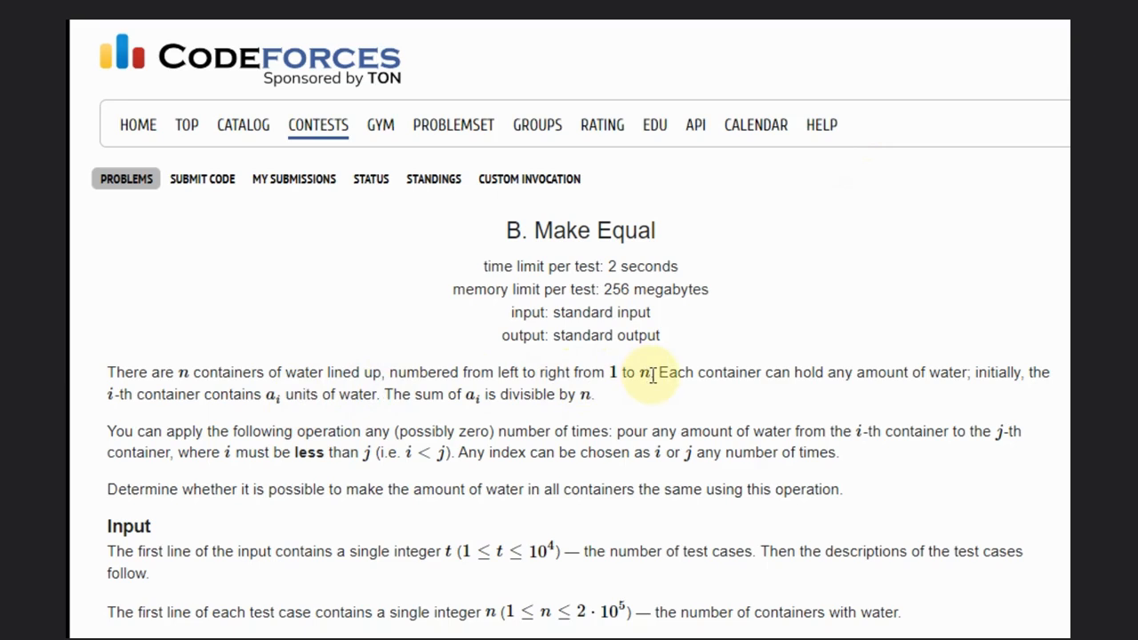
{"action": "mouse_move", "coordinate": [749, 376]}
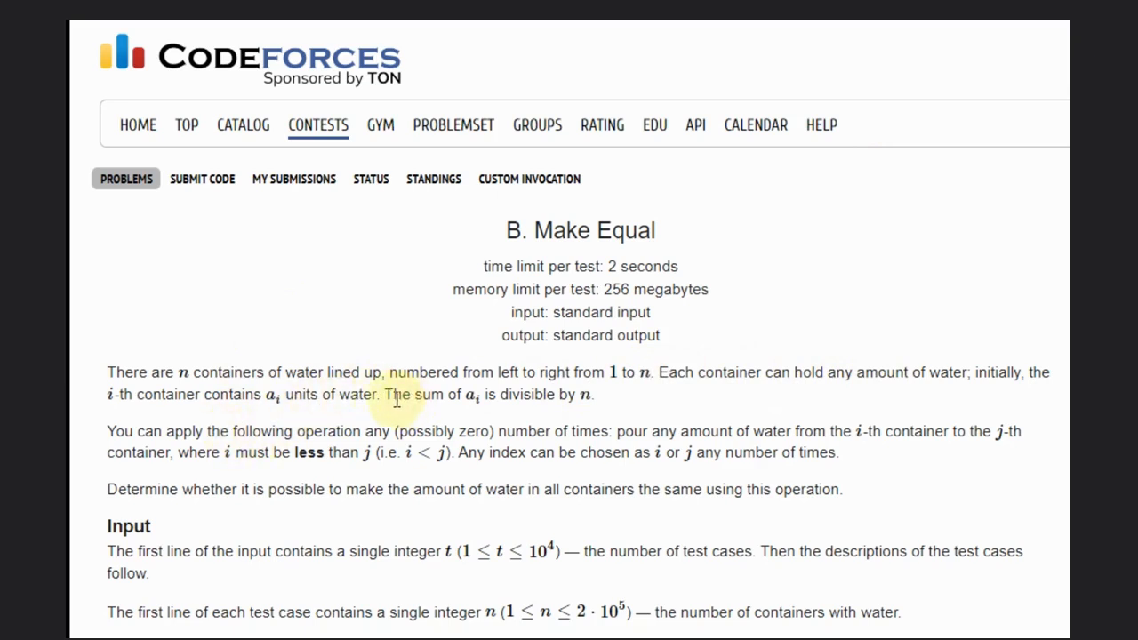
Step: Highlight that the sum is divisible by n and mark the pouring-operation sentence
{"action": "left_click_drag", "start_coordinate": [390, 394], "coordinate": [497, 394]}
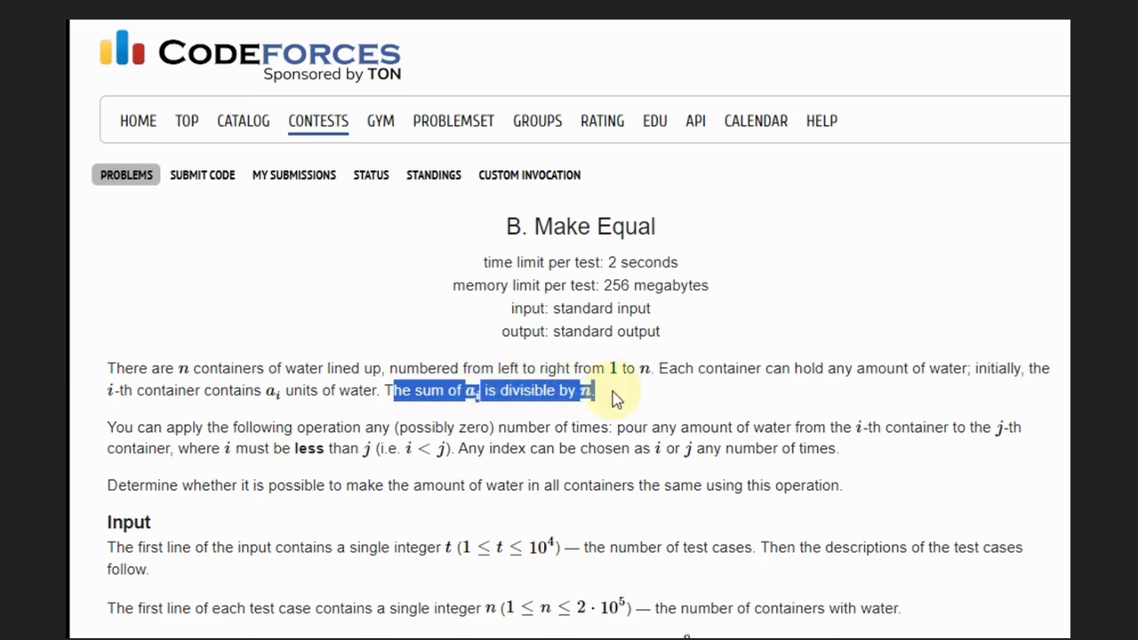
{"action": "scroll", "scroll_direction": "down", "scroll_amount": 3}
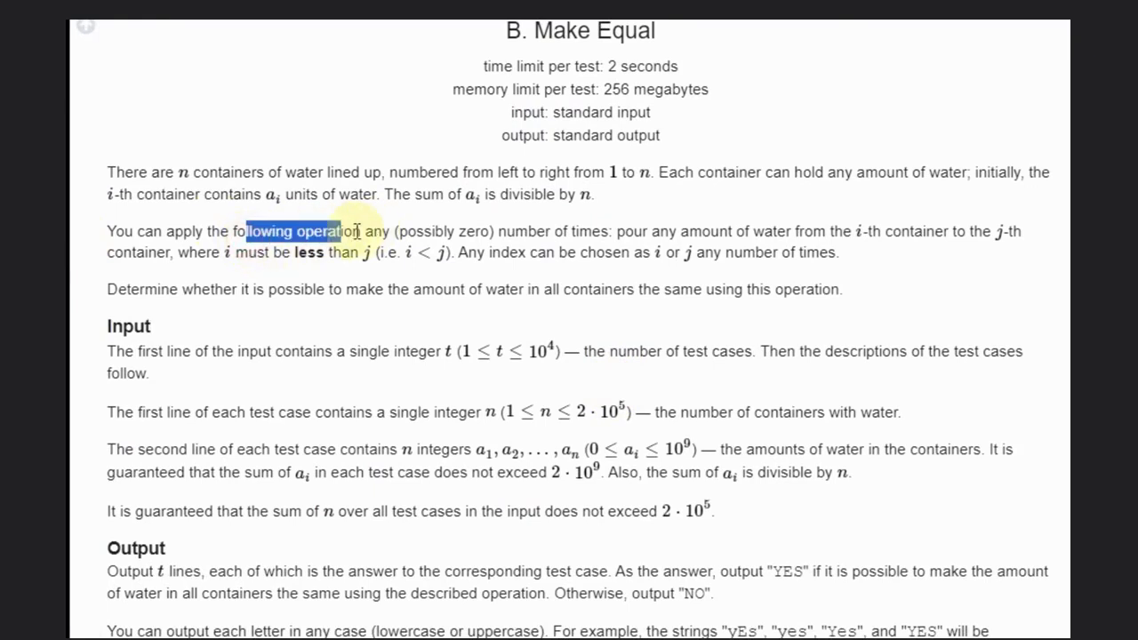
{"action": "left_click_drag", "start_coordinate": [311, 231], "coordinate": [582, 231]}
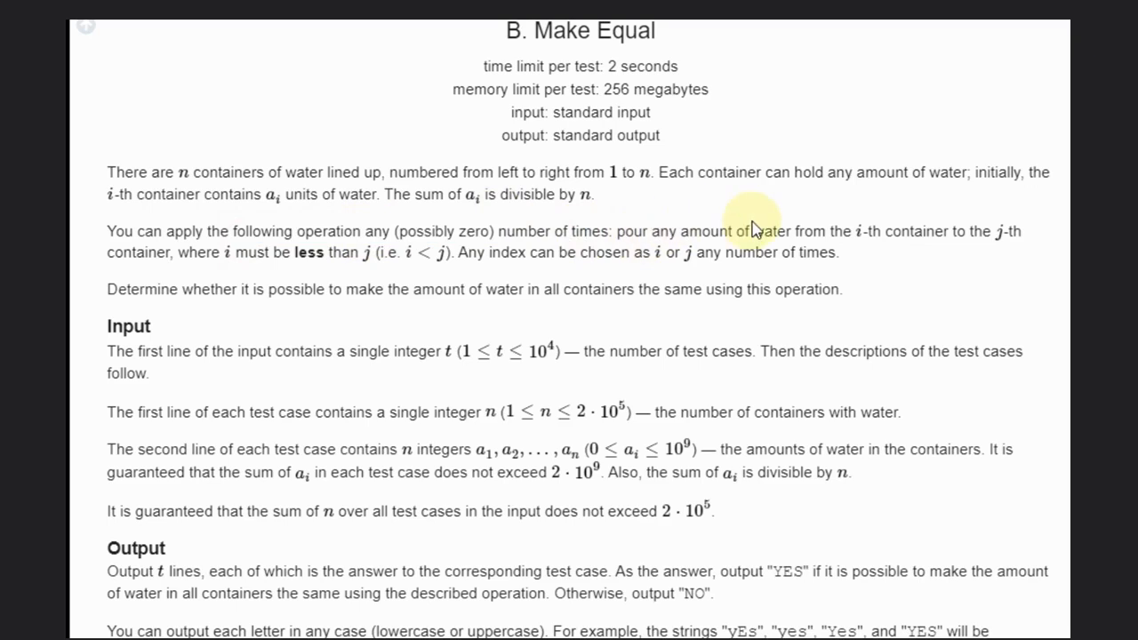
{"action": "mouse_move", "coordinate": [933, 260]}
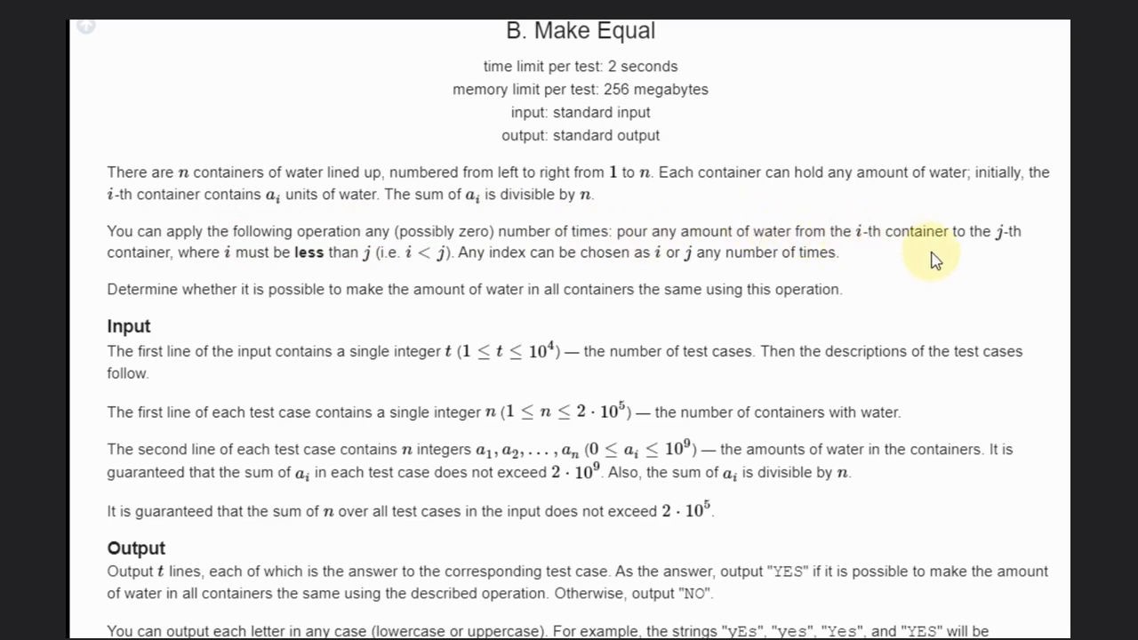
{"action": "mouse_move", "coordinate": [395, 325]}
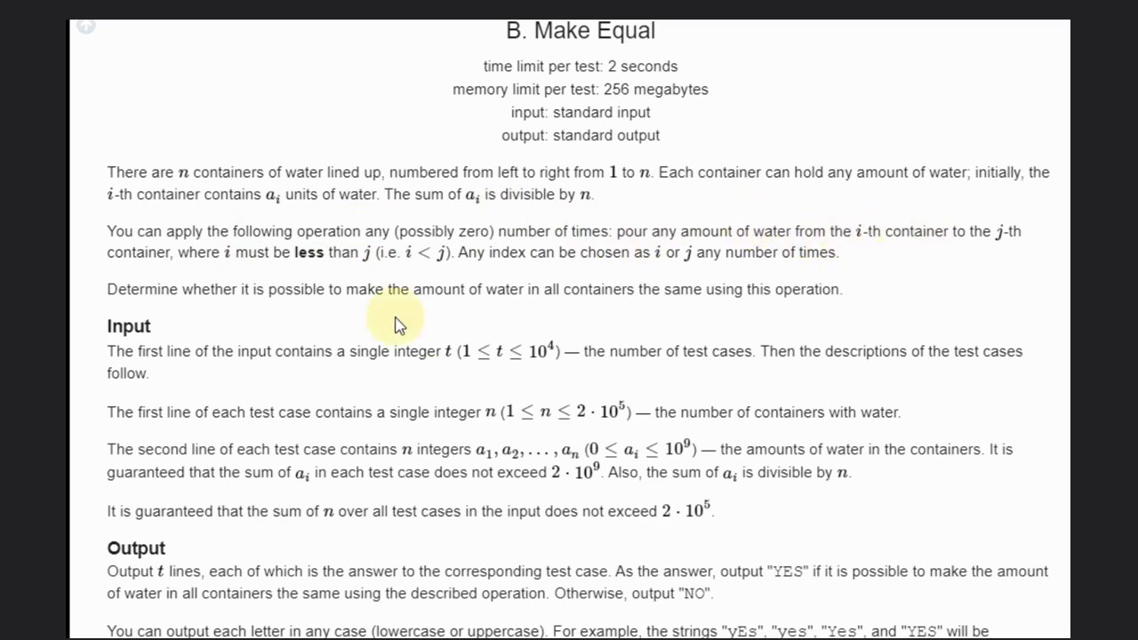
Step: Above the Example, sketch containers 1 and 3 with water flowing back from 3 toward 1
{"action": "scroll", "scroll_direction": "down", "scroll_amount": 3}
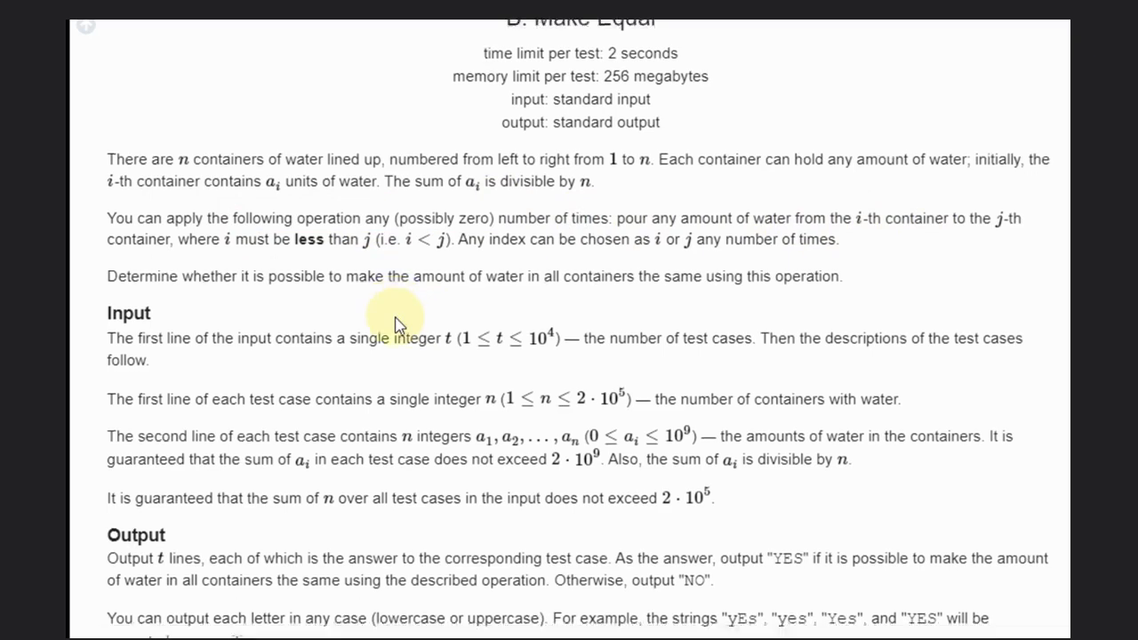
{"action": "scroll", "scroll_direction": "down", "scroll_amount": 3}
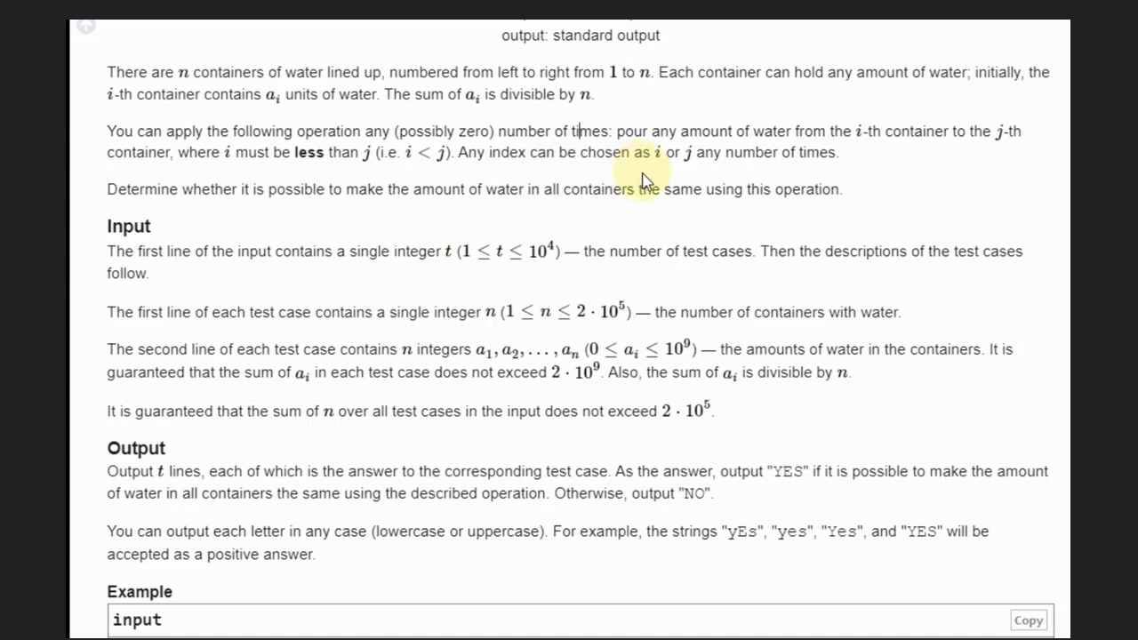
{"action": "scroll", "scroll_direction": "down", "scroll_amount": 3}
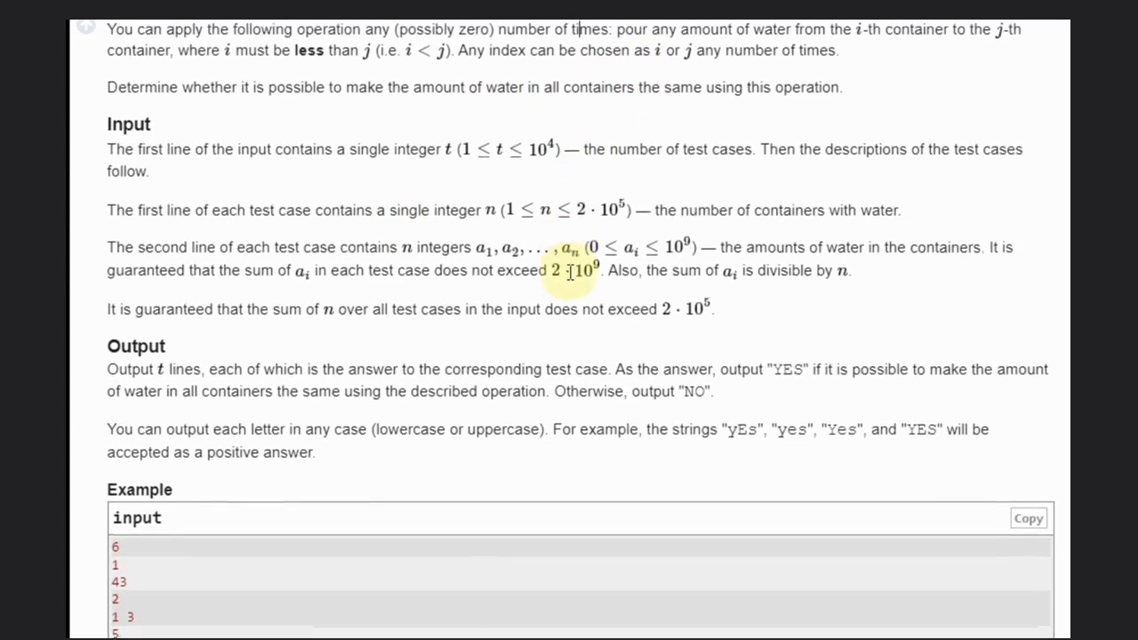
{"action": "scroll", "scroll_direction": "down", "scroll_amount": 3}
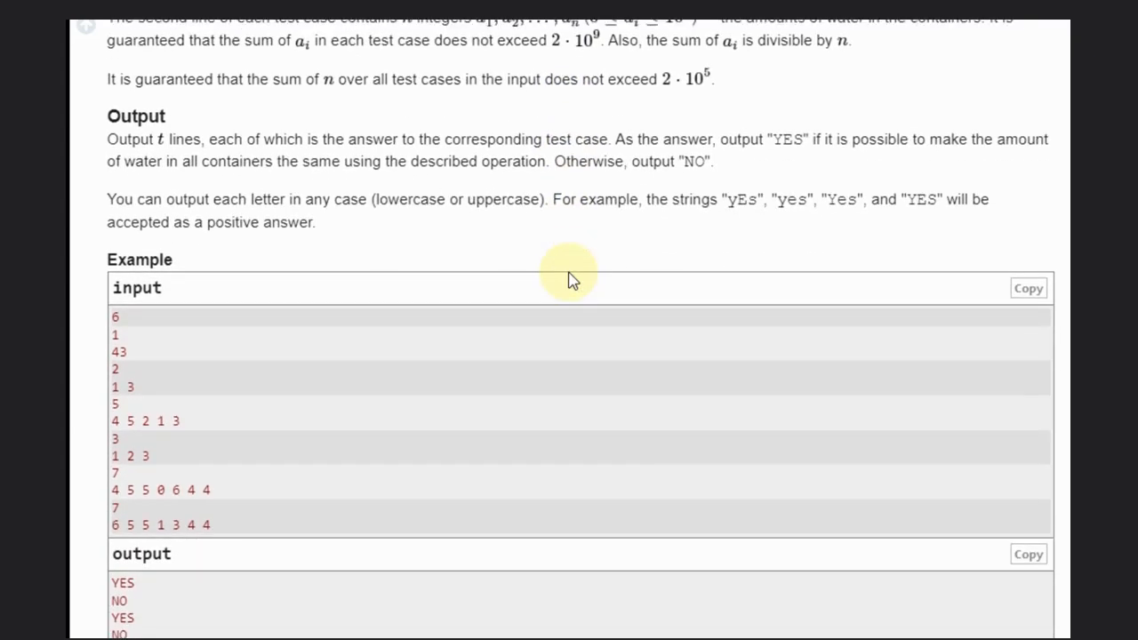
{"action": "scroll", "scroll_direction": "down", "scroll_amount": 3}
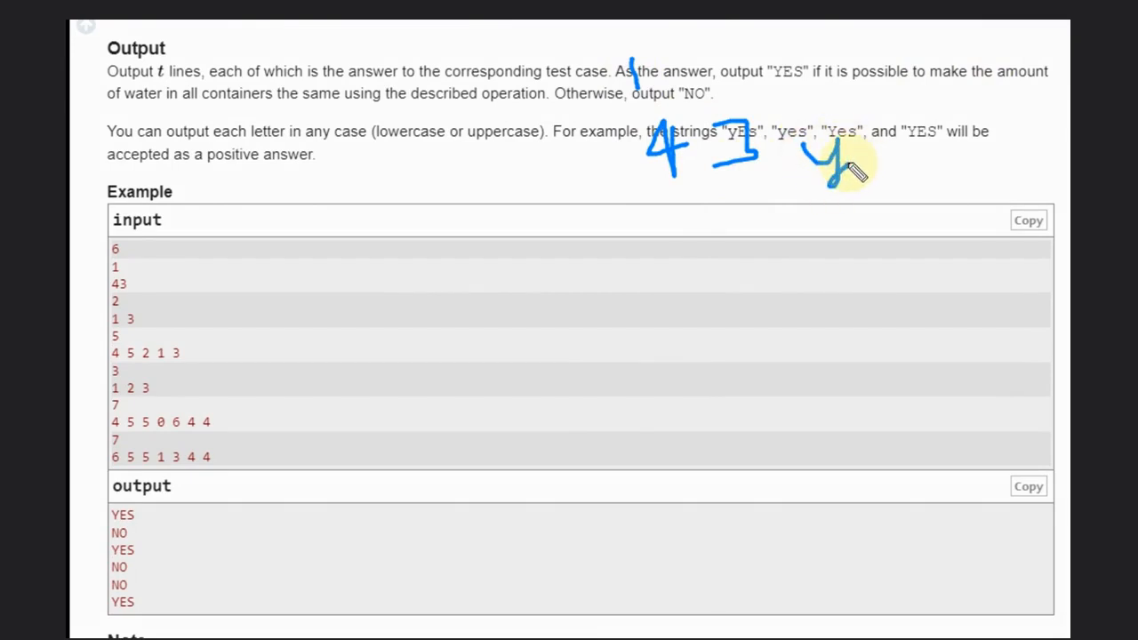
{"action": "left_click_drag", "start_coordinate": [836, 178], "coordinate": [872, 98]}
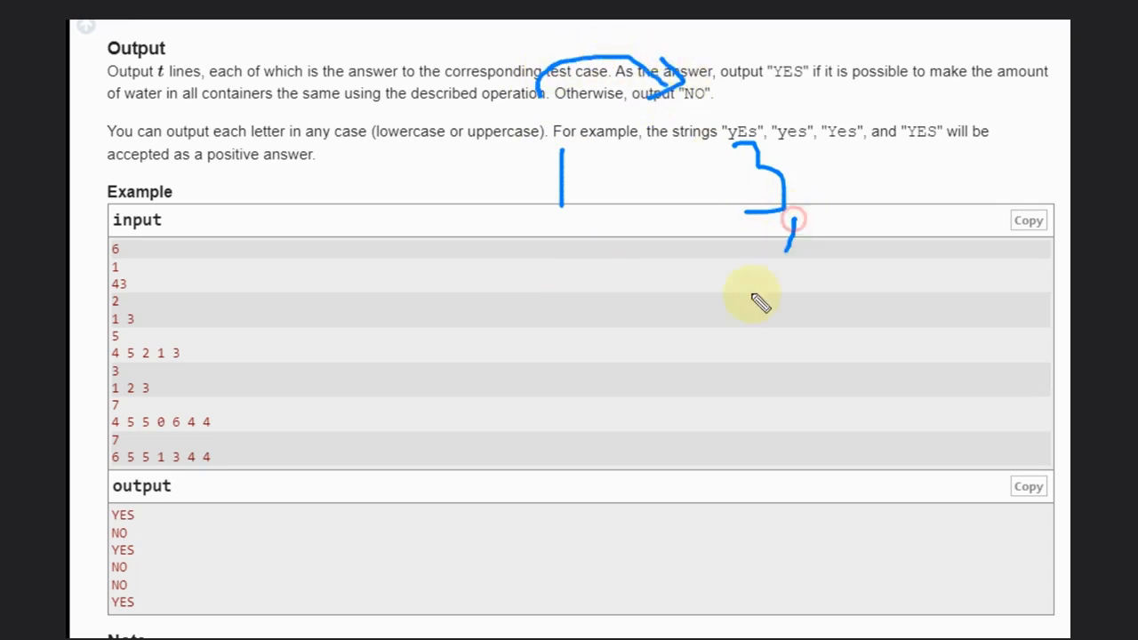
{"action": "left_click_drag", "start_coordinate": [791, 226], "coordinate": [493, 276]}
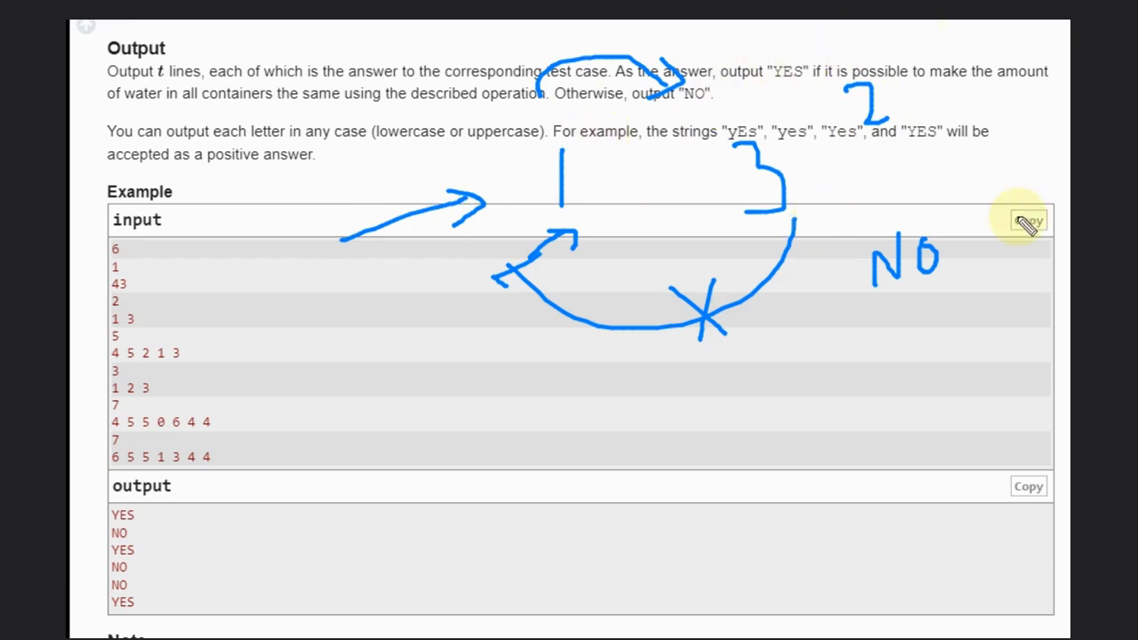
{"action": "mouse_move", "coordinate": [416, 80]}
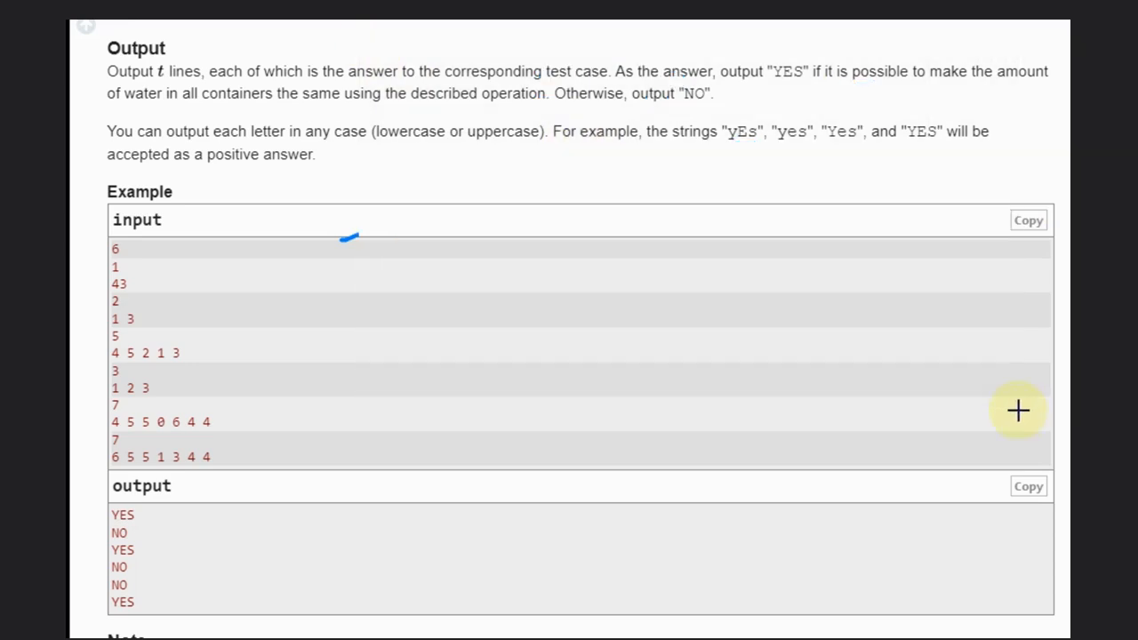
{"action": "mouse_move", "coordinate": [596, 194]}
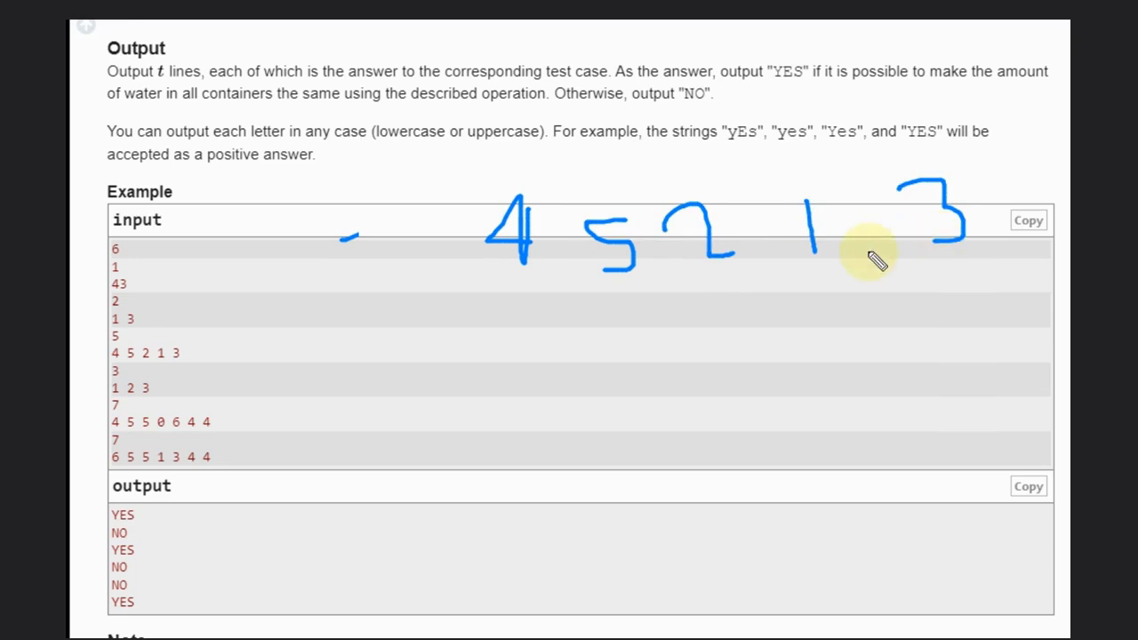
{"action": "mouse_move", "coordinate": [534, 320]}
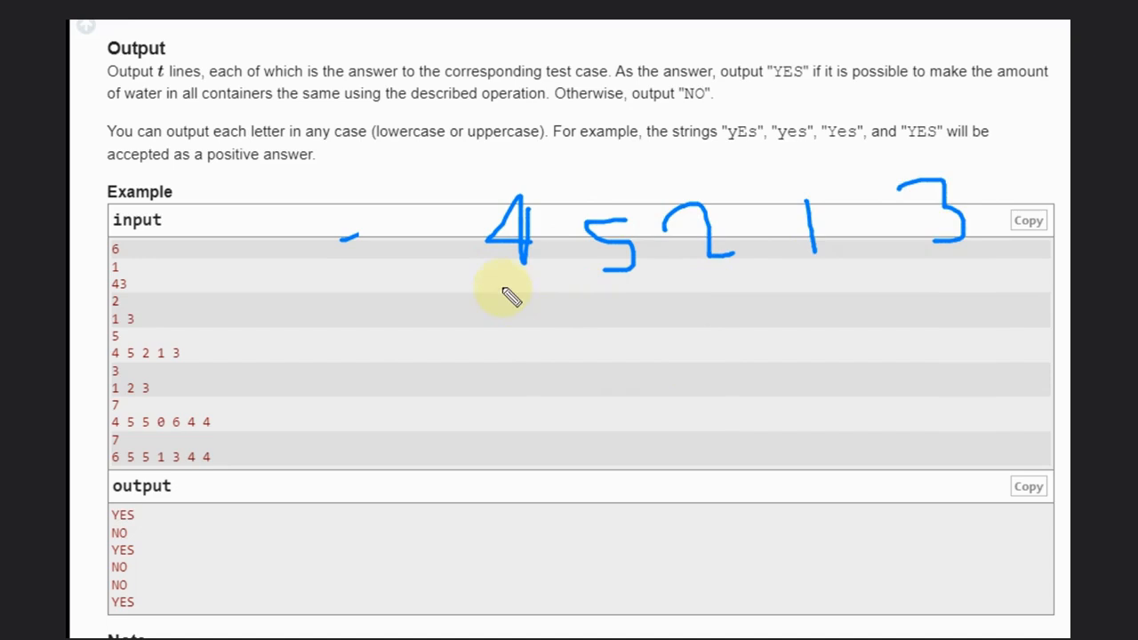
{"action": "mouse_move", "coordinate": [555, 187]}
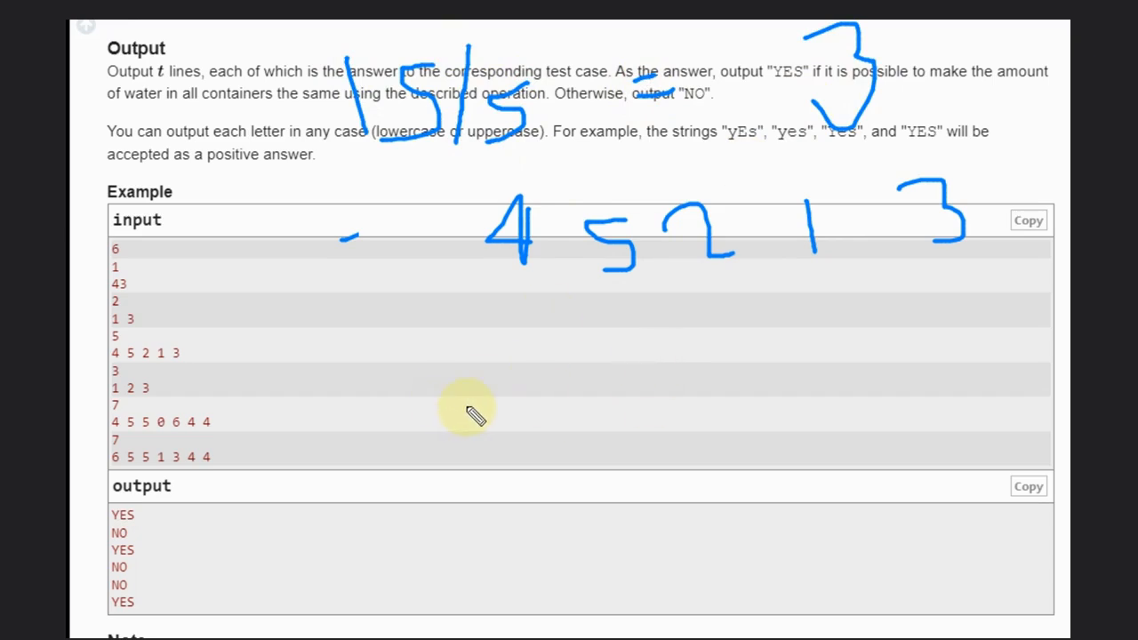
Step: Carry surpluses through 4 5 2 1 3 into a row of 3s, then write 6/3=2 for 1 2 3
{"action": "left_click_drag", "start_coordinate": [498, 409], "coordinate": [480, 520]}
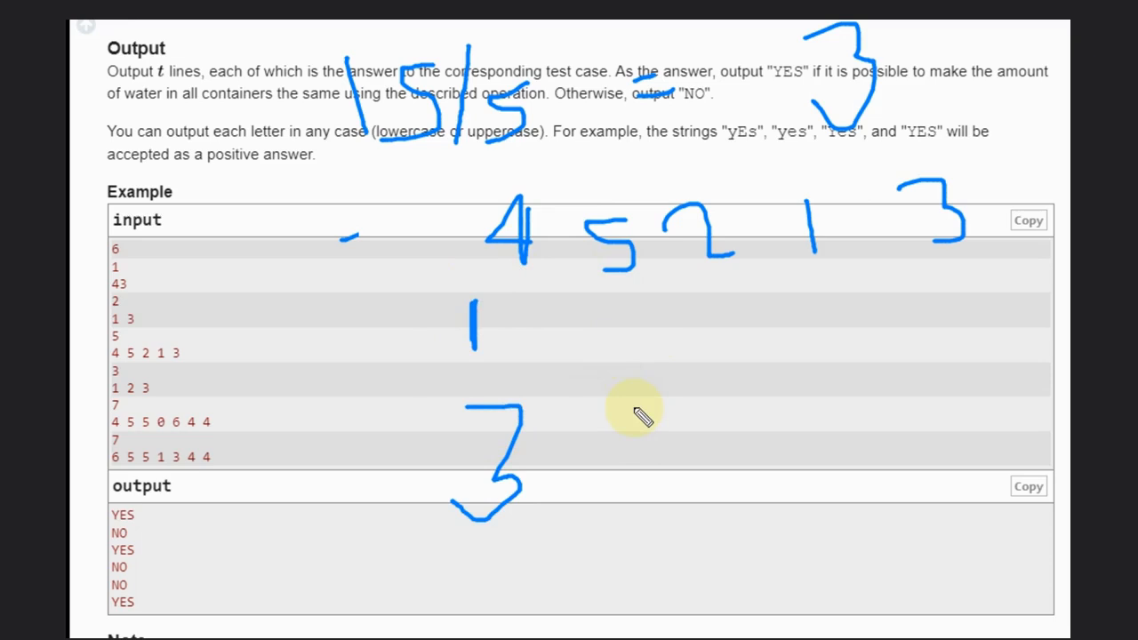
{"action": "mouse_move", "coordinate": [625, 416]}
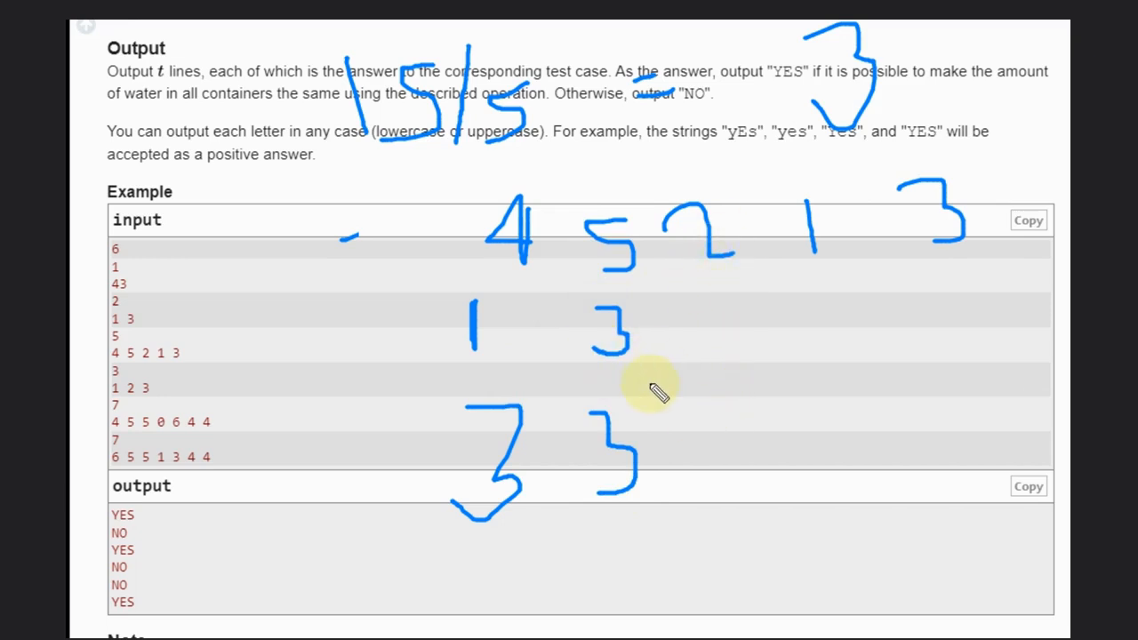
{"action": "mouse_move", "coordinate": [706, 411]}
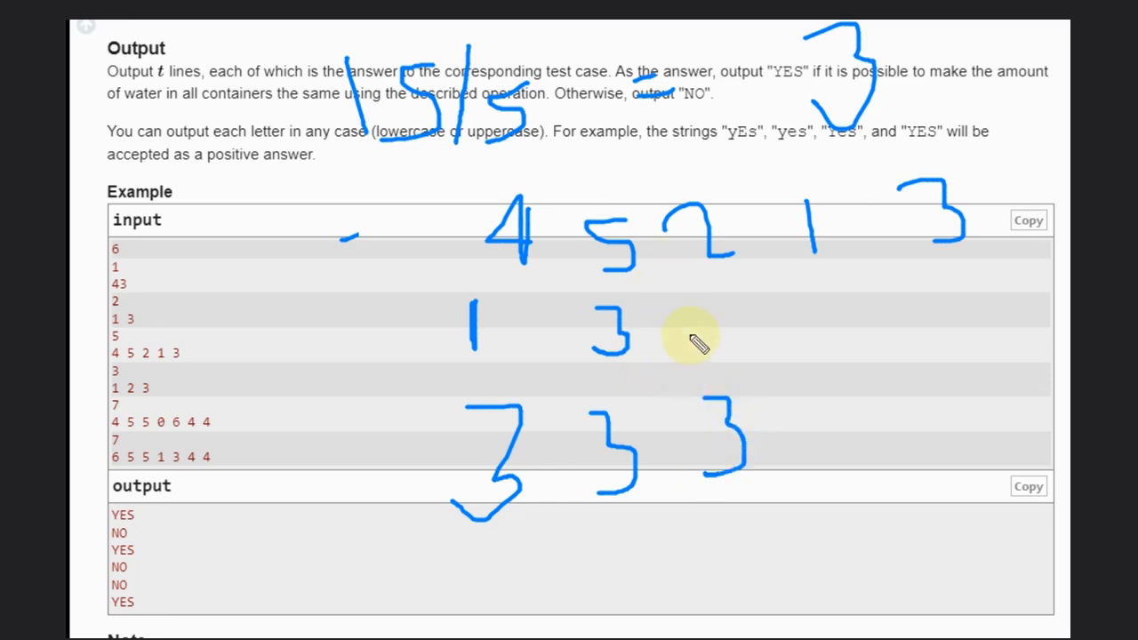
{"action": "left_click_drag", "start_coordinate": [711, 320], "coordinate": [728, 360]}
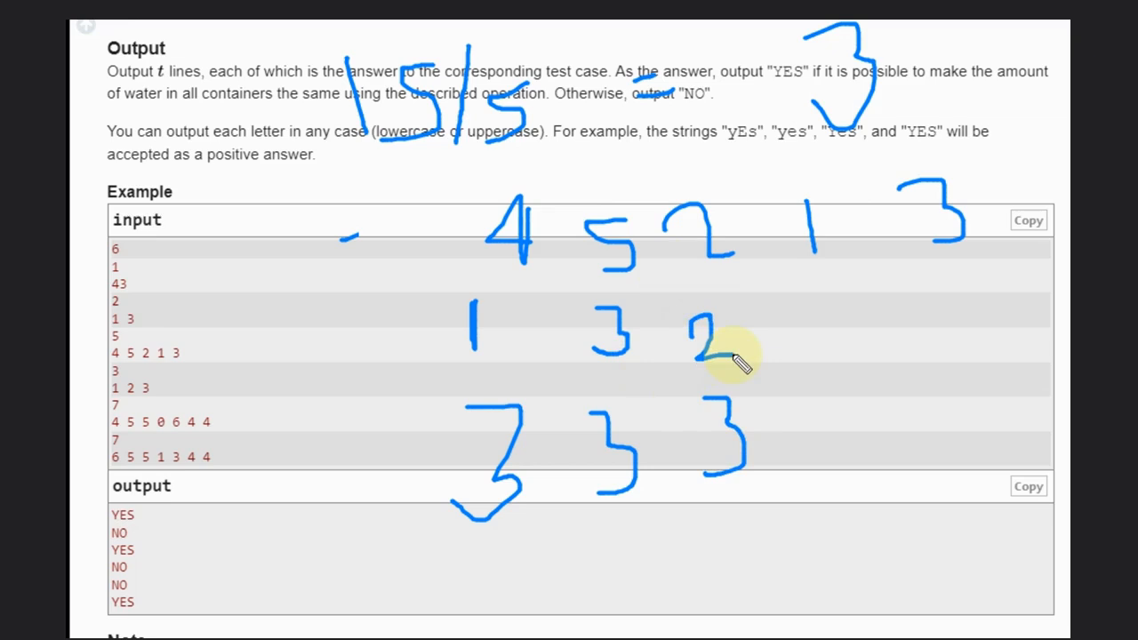
{"action": "left_click_drag", "start_coordinate": [800, 395], "coordinate": [849, 471]}
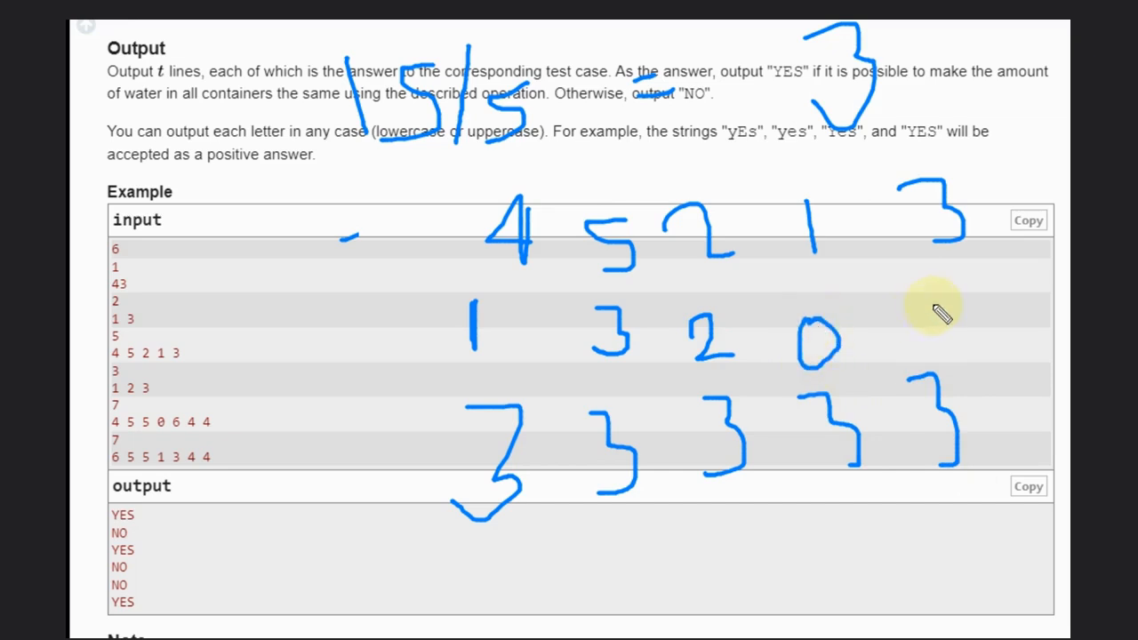
{"action": "left_click_drag", "start_coordinate": [933, 311], "coordinate": [942, 343]}
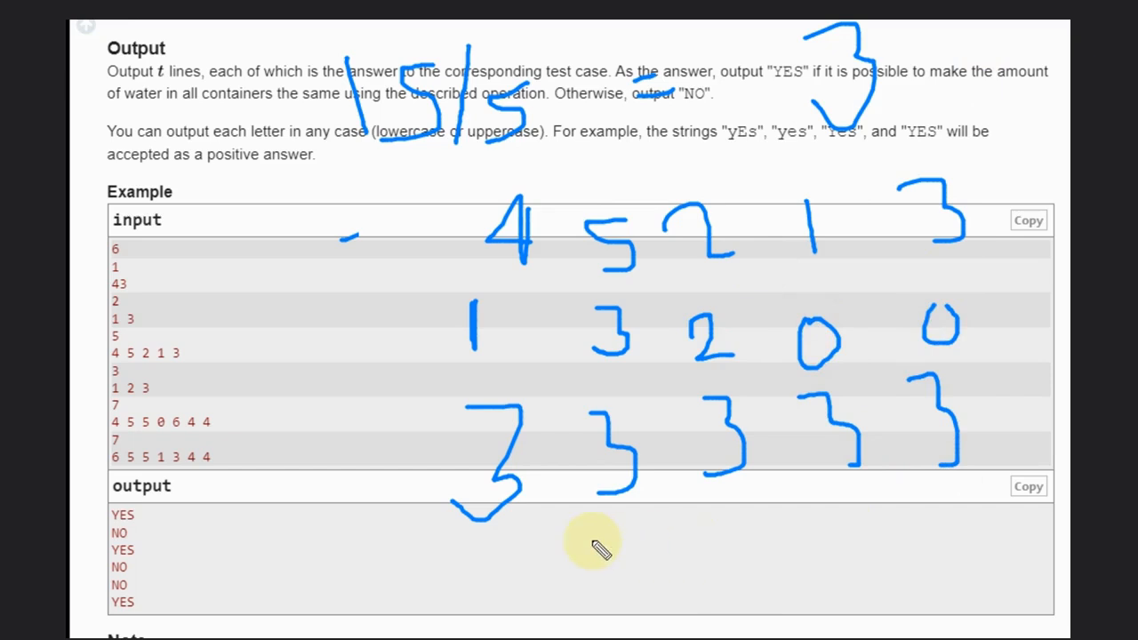
{"action": "left_click_drag", "start_coordinate": [408, 567], "coordinate": [884, 514]}
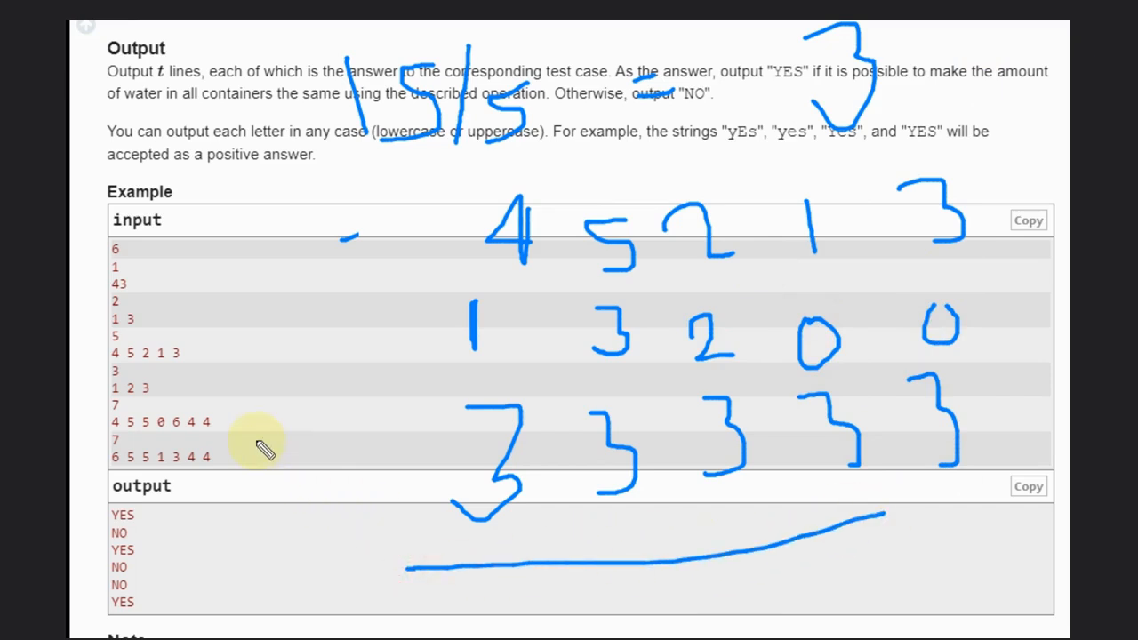
{"action": "left_click_drag", "start_coordinate": [267, 436], "coordinate": [284, 534]}
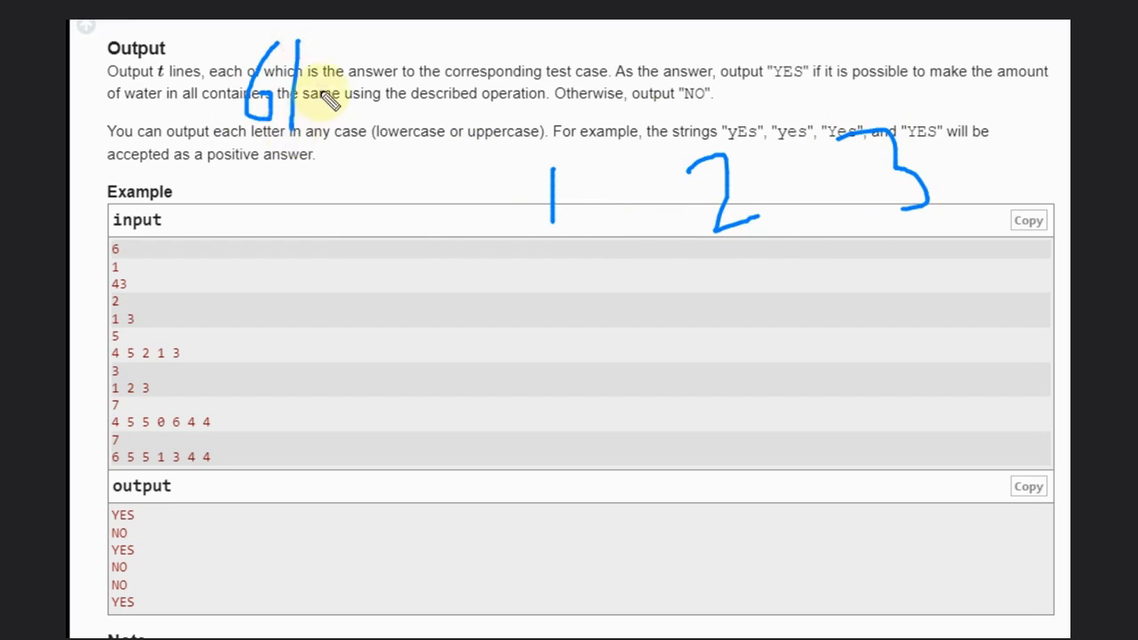
{"action": "left_click_drag", "start_coordinate": [346, 66], "coordinate": [365, 120]}
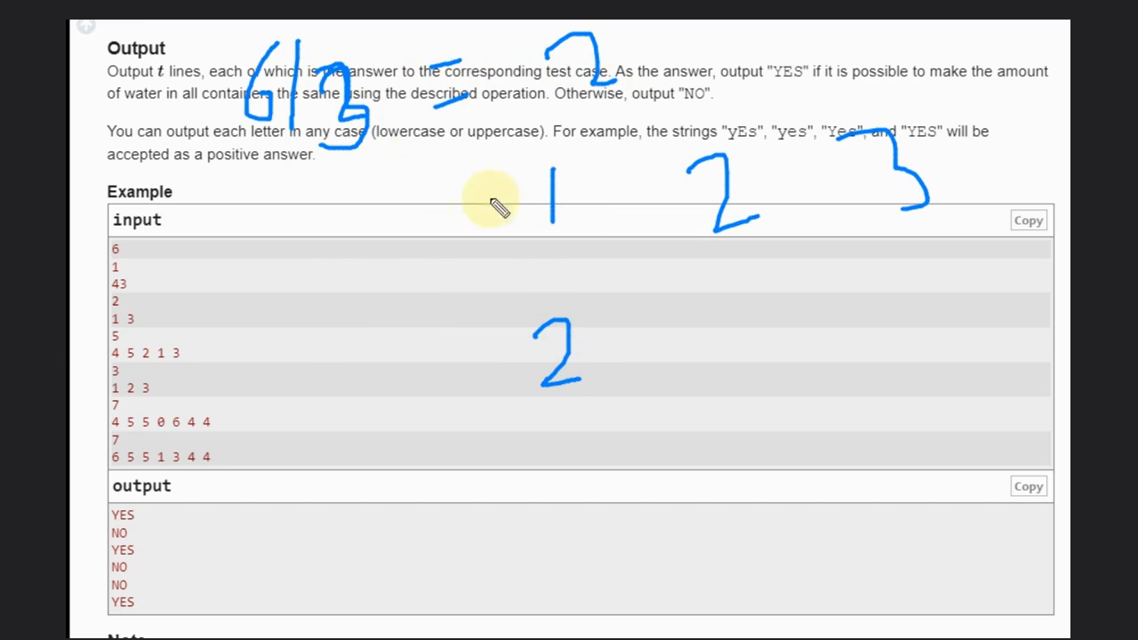
{"action": "mouse_move", "coordinate": [591, 440]}
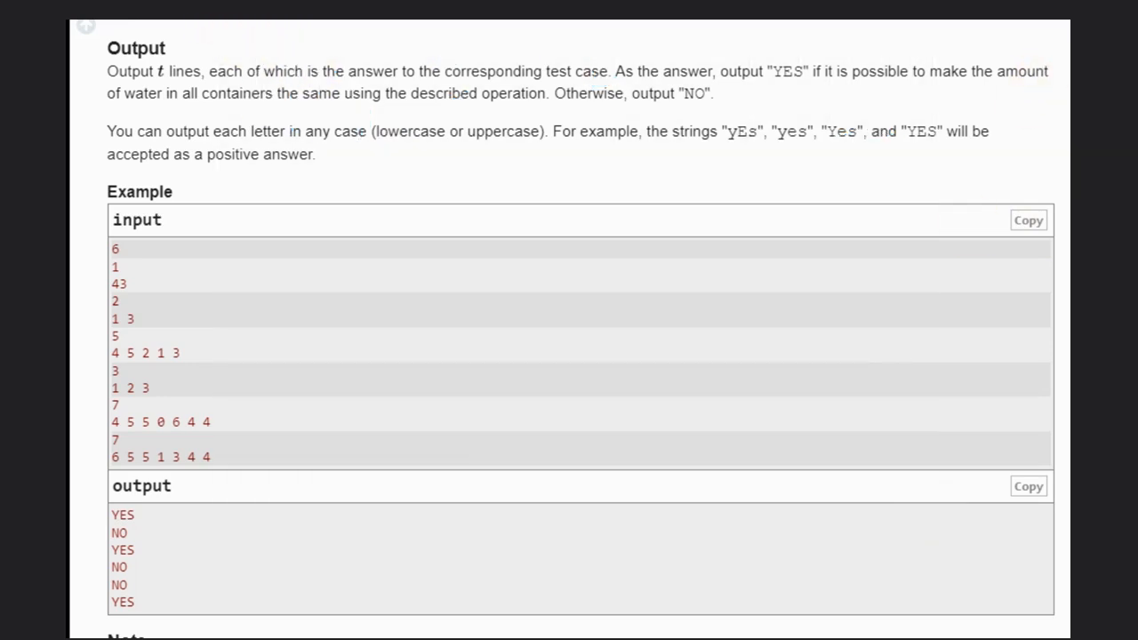
{"action": "mouse_move", "coordinate": [333, 93]}
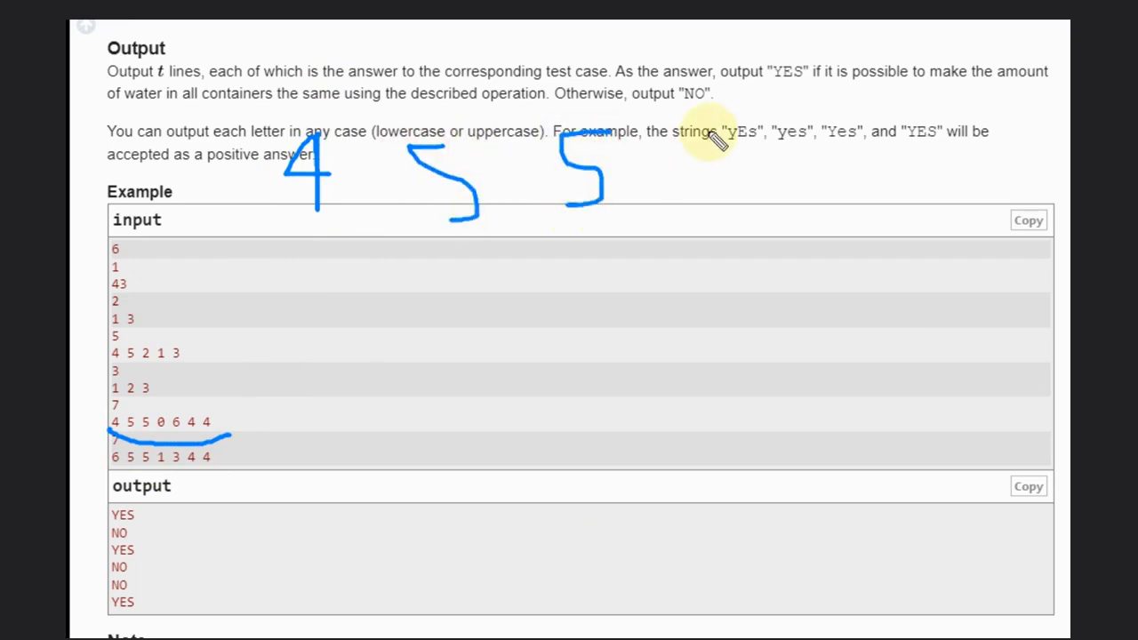
Step: Rewrite 4 5 5 0 6 4 4, write 28/7=4, note surpluses, and mark NO with arrows
{"action": "left_click_drag", "start_coordinate": [675, 147], "coordinate": [675, 227]}
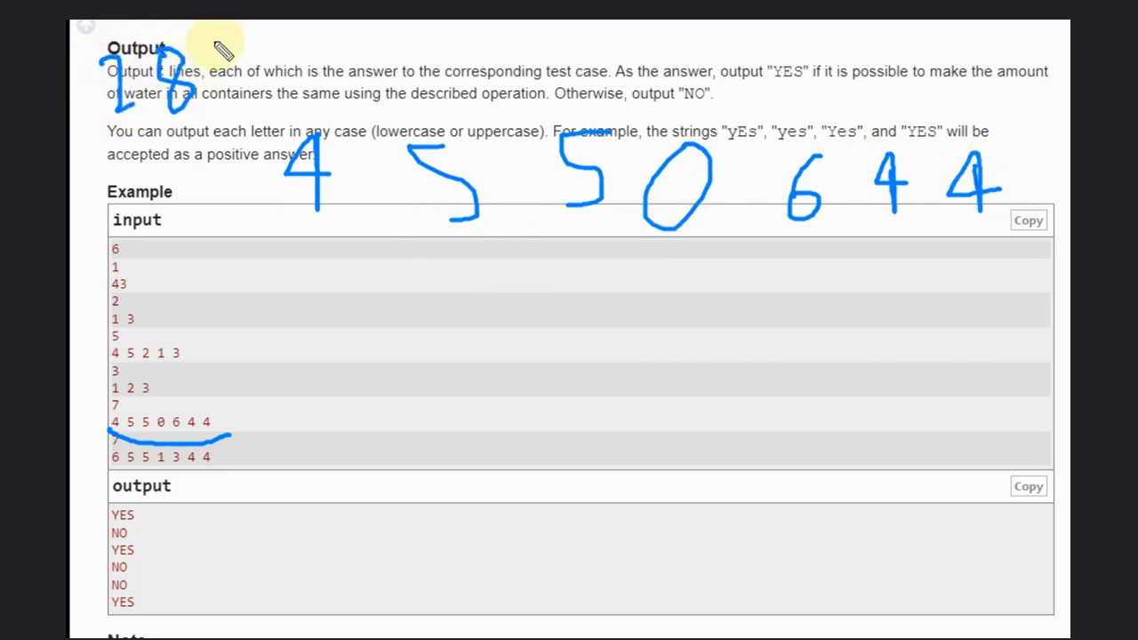
{"action": "left_click_drag", "start_coordinate": [214, 40], "coordinate": [275, 102]}
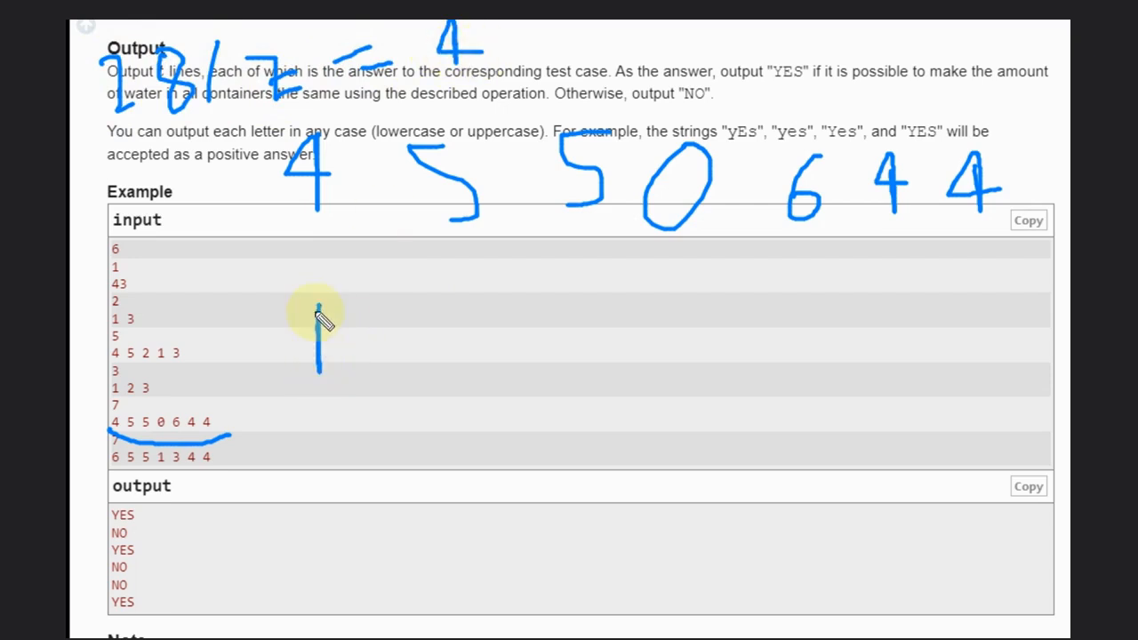
{"action": "left_click_drag", "start_coordinate": [320, 293], "coordinate": [383, 355]}
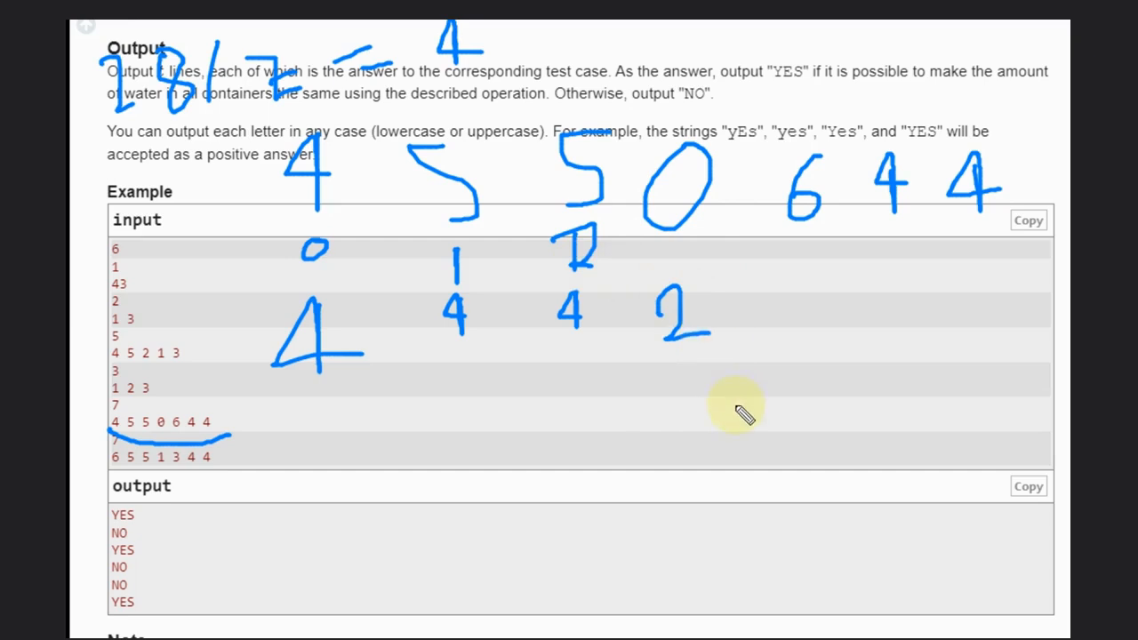
{"action": "left_click_drag", "start_coordinate": [733, 365], "coordinate": [853, 413]}
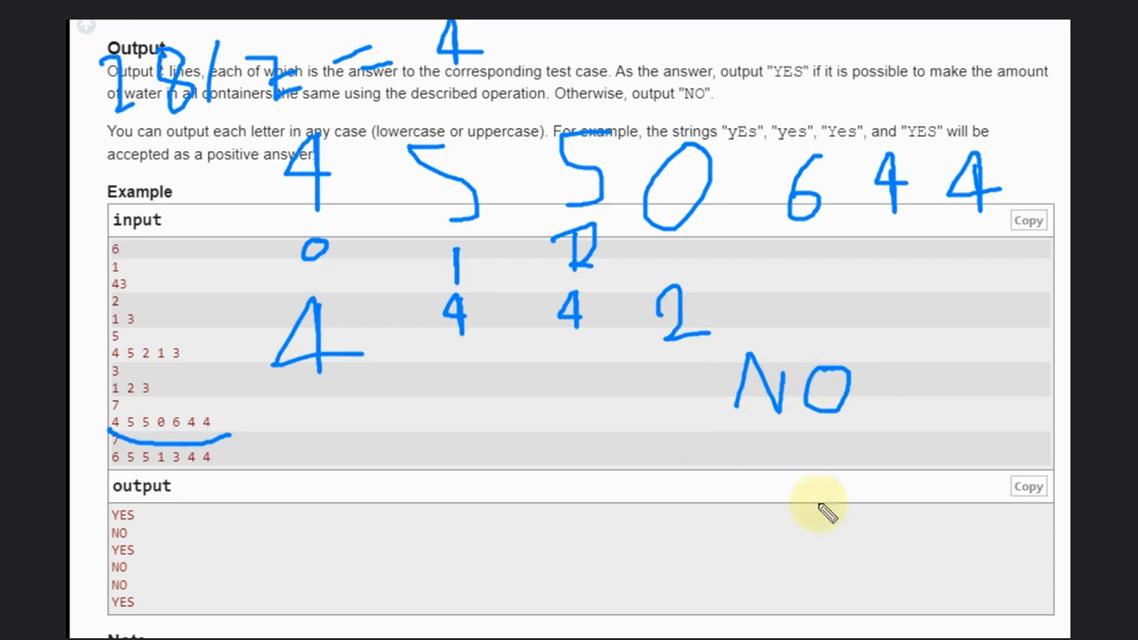
{"action": "left_click_drag", "start_coordinate": [707, 451], "coordinate": [791, 452]}
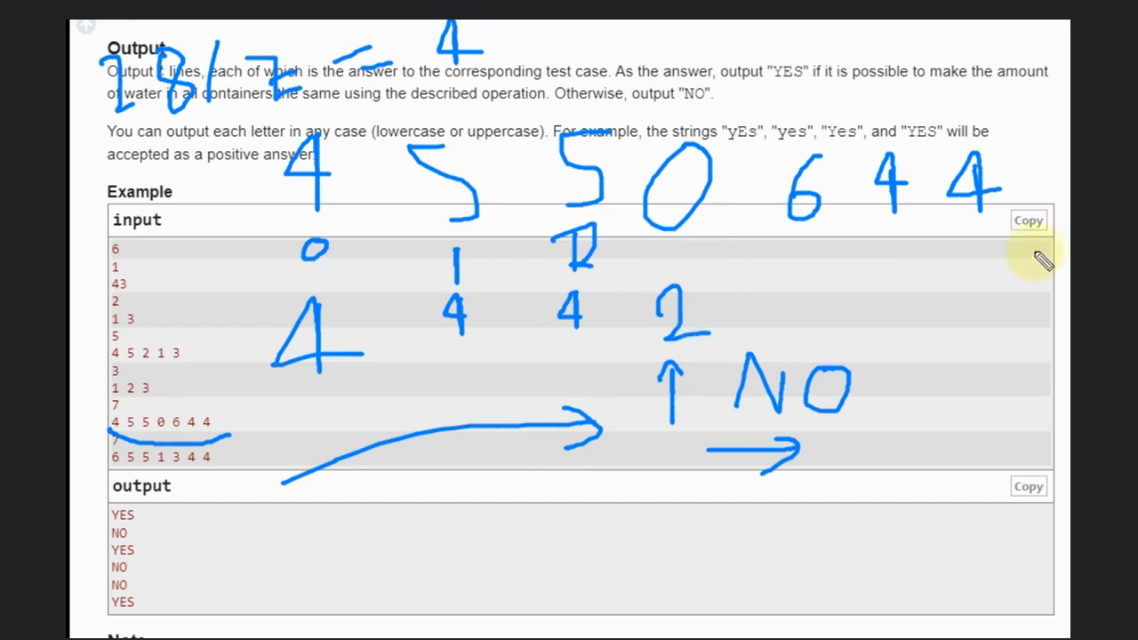
{"action": "mouse_move", "coordinate": [127, 37]}
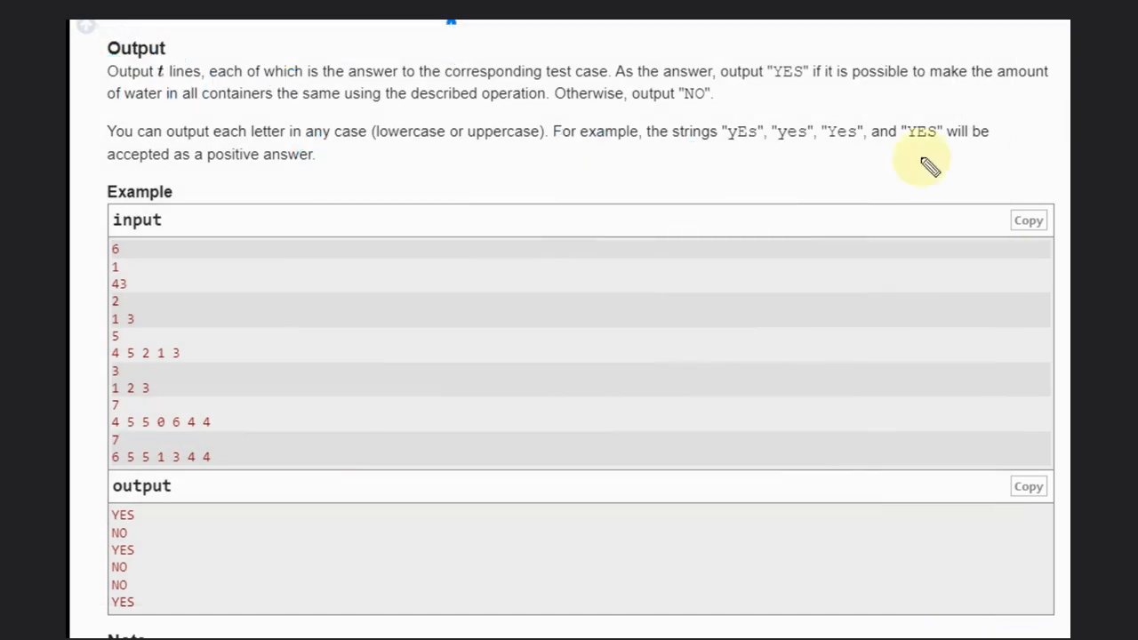
Step: Rewrite 6 5 5 1 3 4 4, work the surplus at the 1, and fill in balanced 4s
{"action": "left_click_drag", "start_coordinate": [924, 164], "coordinate": [209, 151]}
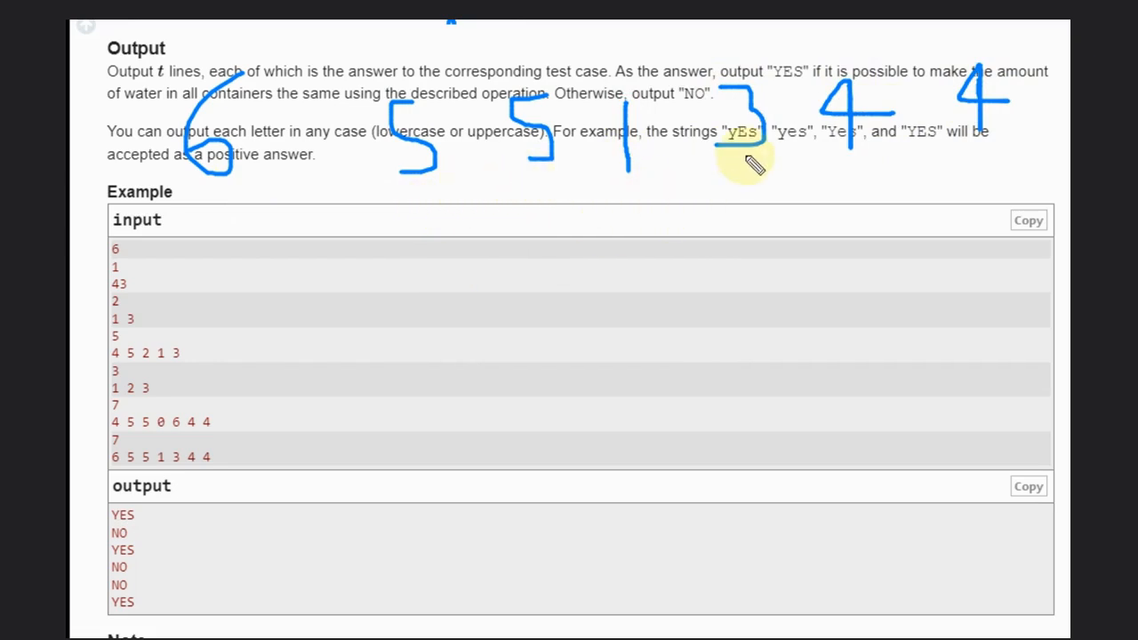
{"action": "mouse_move", "coordinate": [591, 271]}
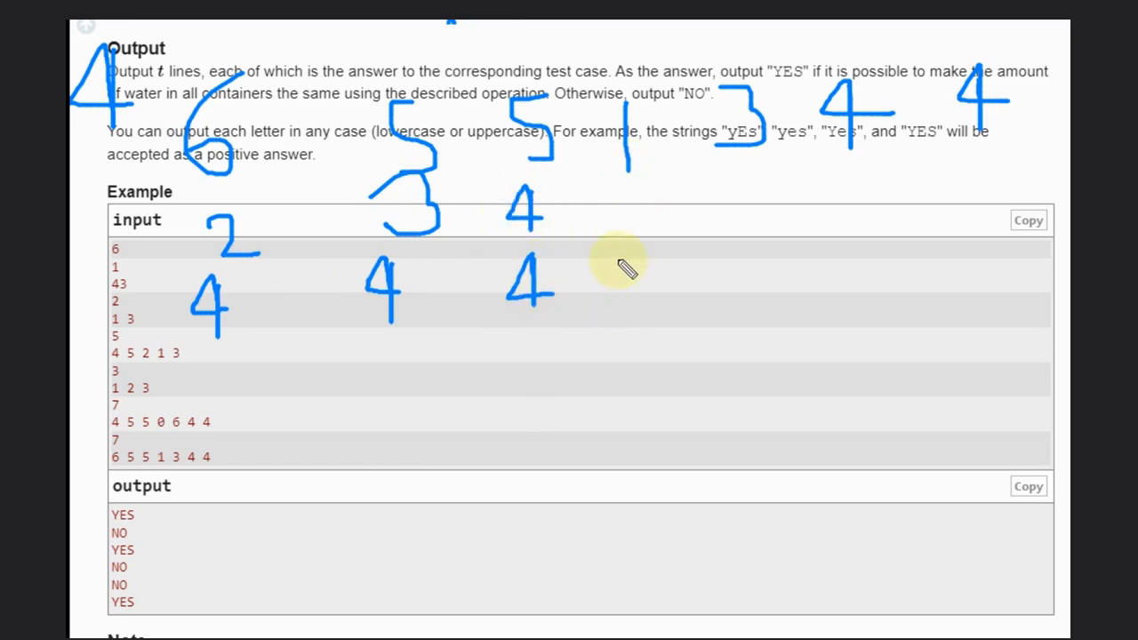
{"action": "left_click_drag", "start_coordinate": [649, 249], "coordinate": [632, 289]}
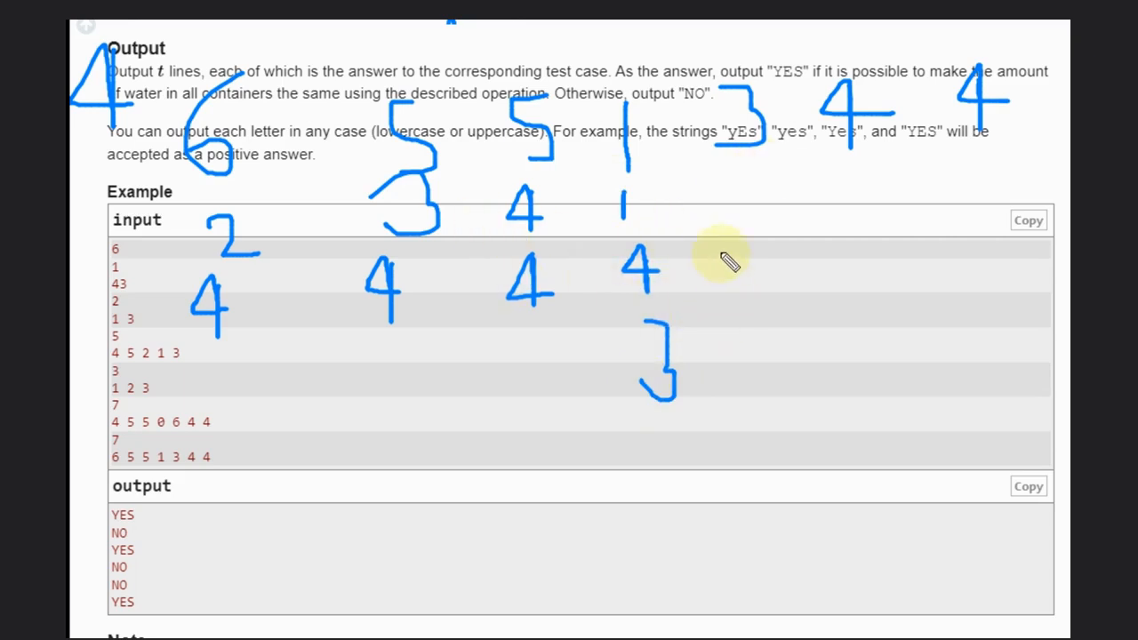
{"action": "mouse_move", "coordinate": [765, 265]}
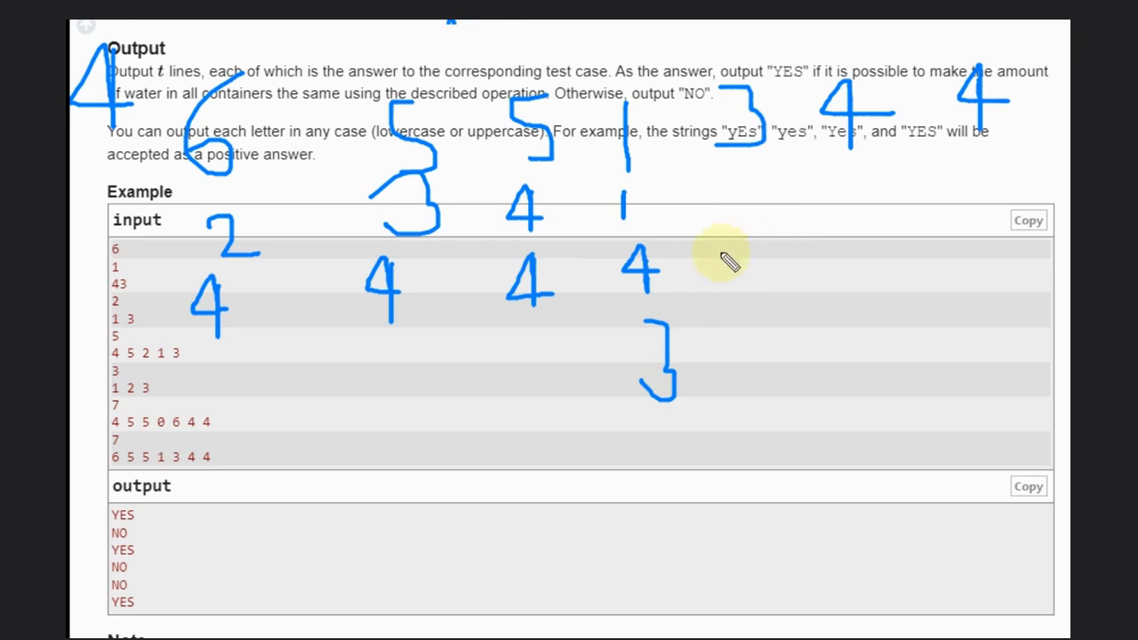
{"action": "left_click_drag", "start_coordinate": [720, 226], "coordinate": [760, 280]}
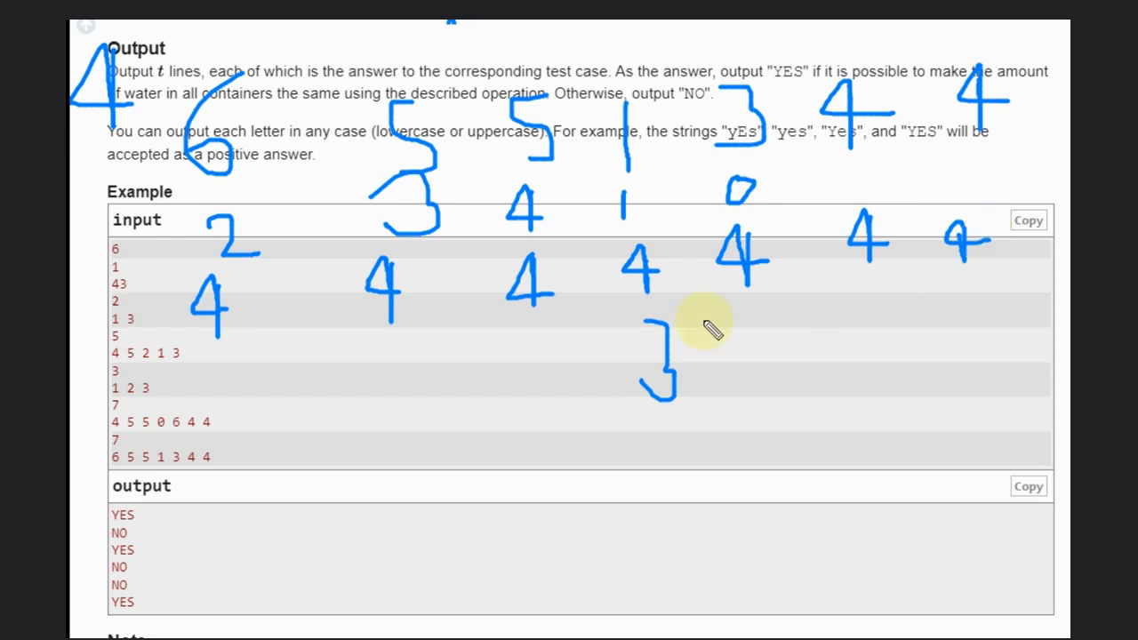
{"action": "mouse_move", "coordinate": [347, 462]}
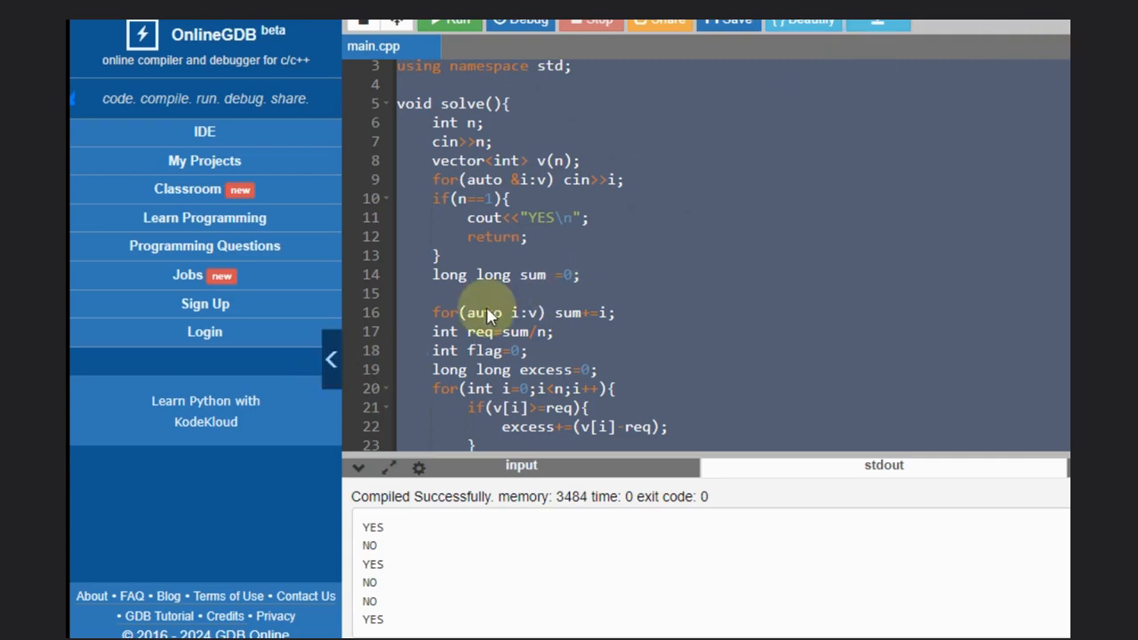
Step: Collapse the OnlineGDB sidebar, highlight the n and vector input lines, and scroll main.cpp
{"action": "left_click", "coordinate": [330, 358]}
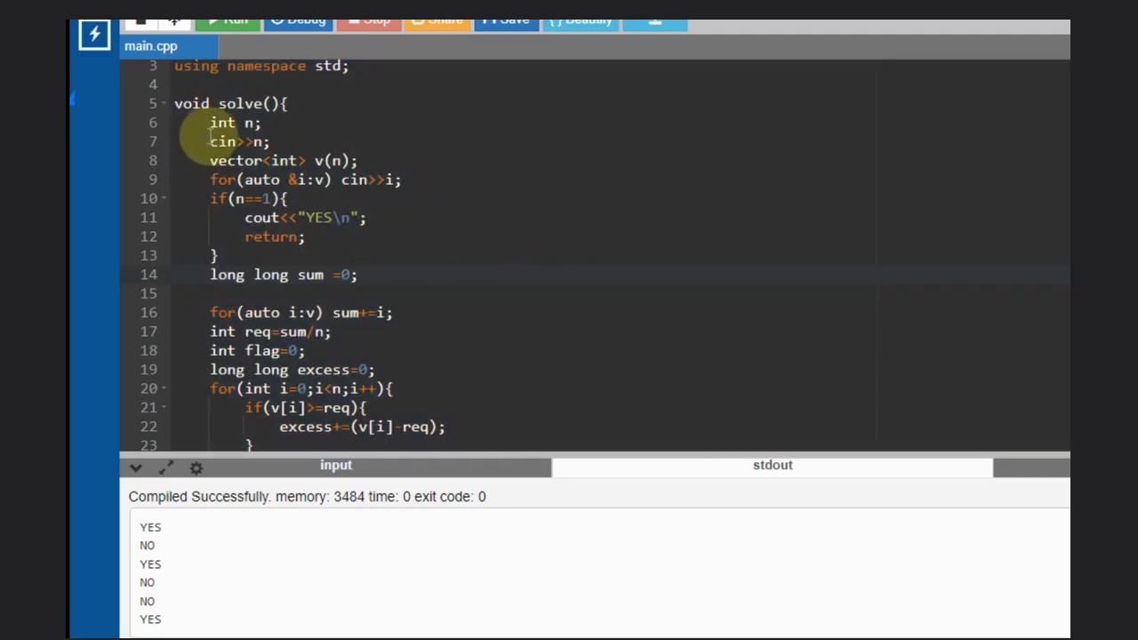
{"action": "left_click_drag", "start_coordinate": [210, 122], "coordinate": [276, 141]}
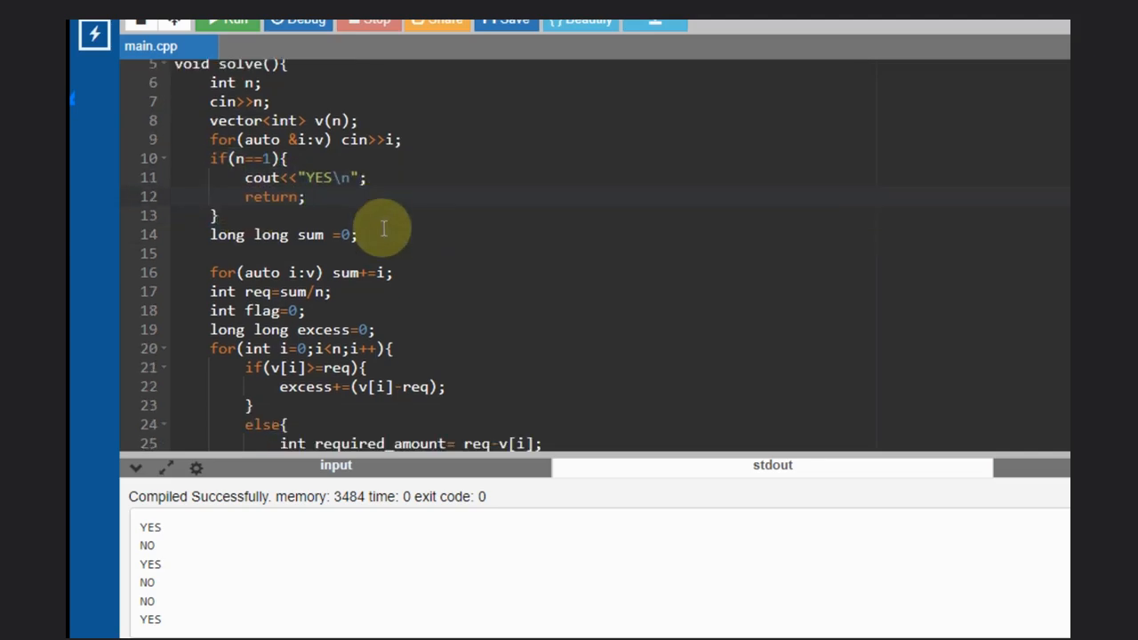
{"action": "scroll", "scroll_direction": "down", "scroll_amount": 3}
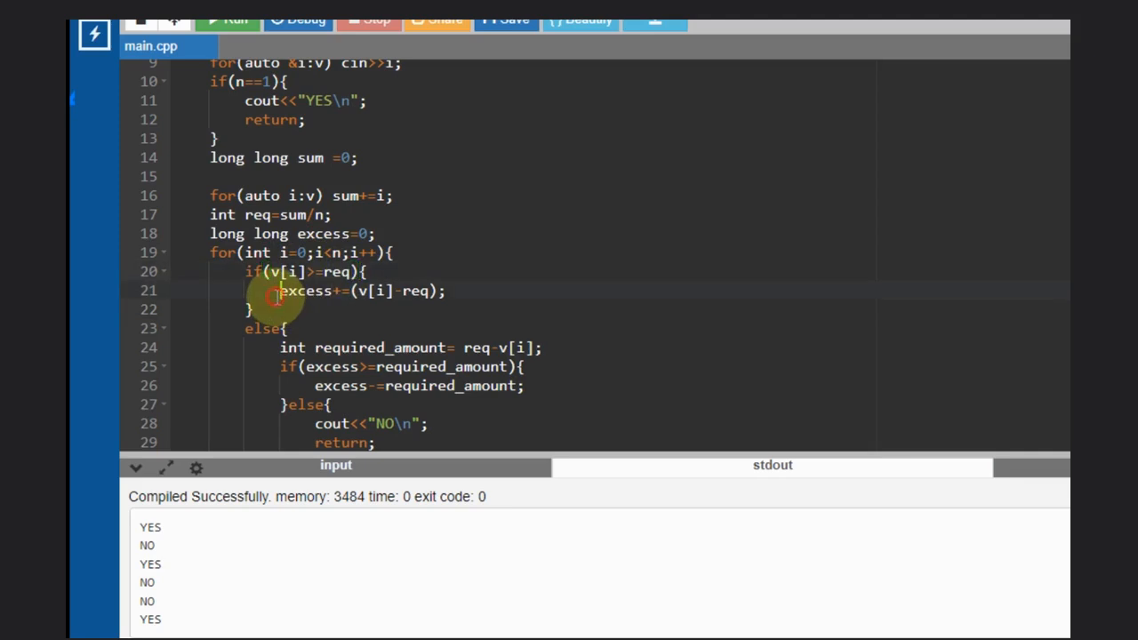
{"action": "left_click_drag", "start_coordinate": [280, 291], "coordinate": [449, 290]}
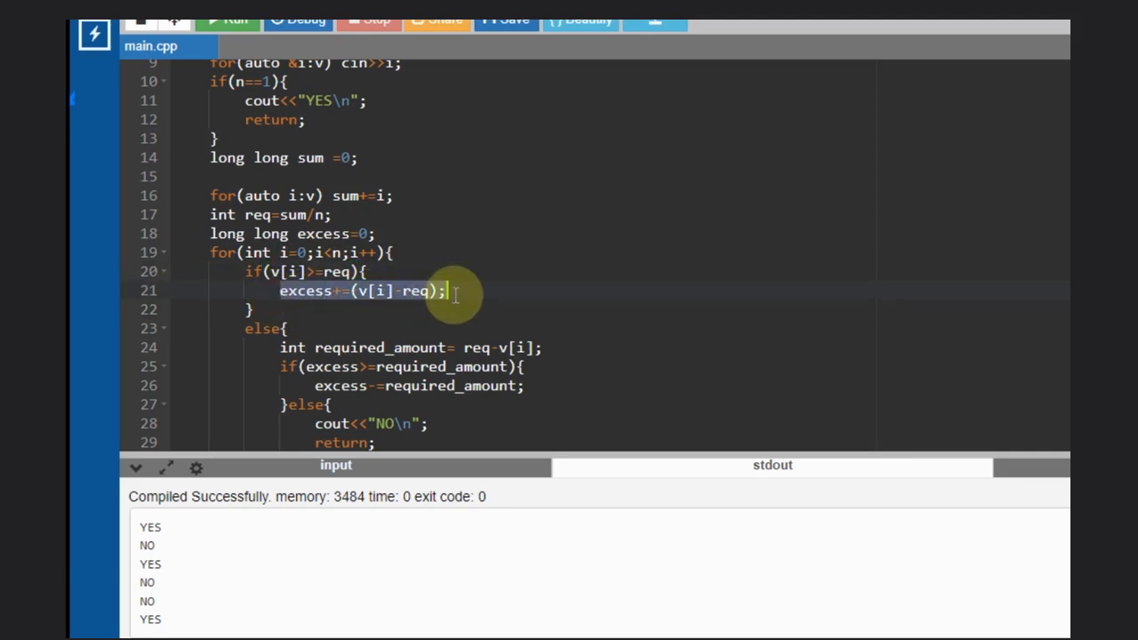
{"action": "scroll", "scroll_direction": "down", "scroll_amount": 3}
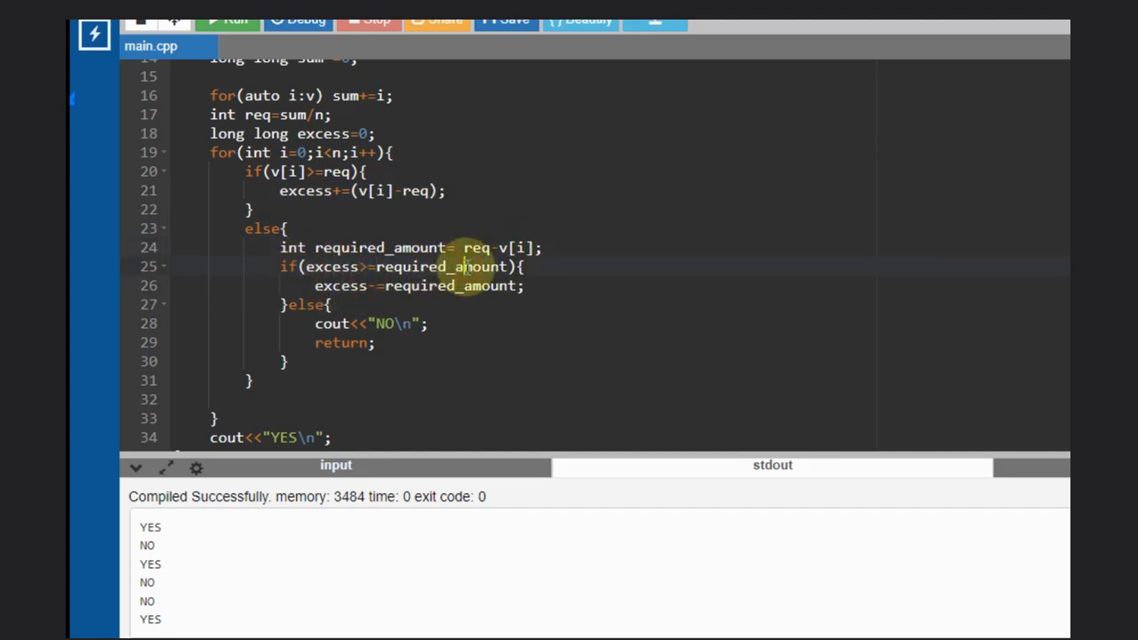
{"action": "double_click", "coordinate": [418, 285]}
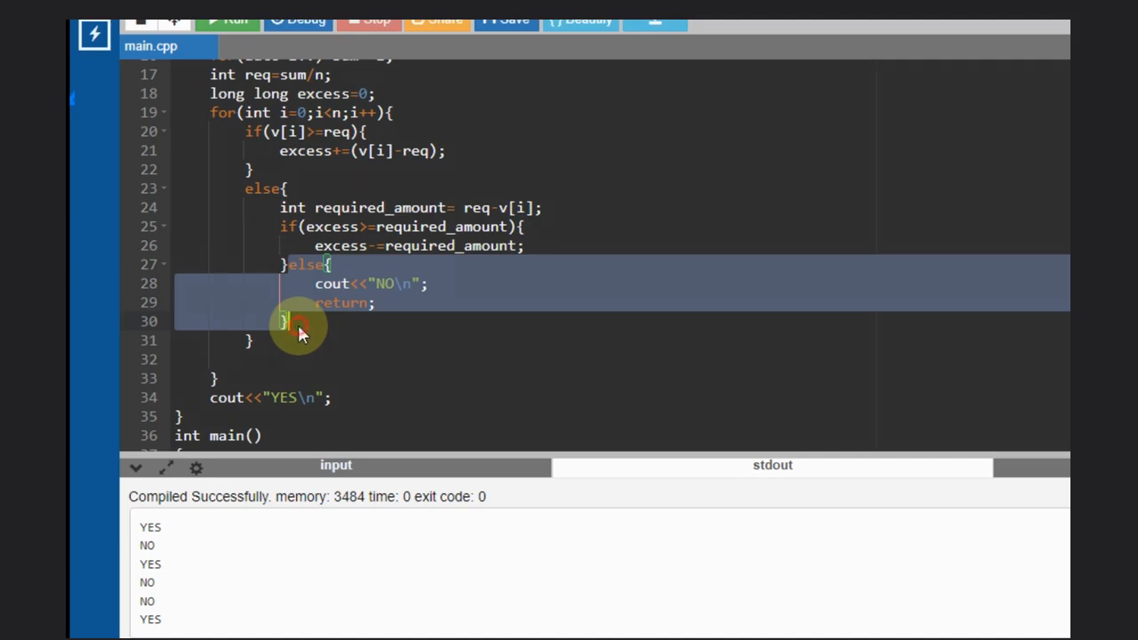
{"action": "left_click", "coordinate": [211, 397]}
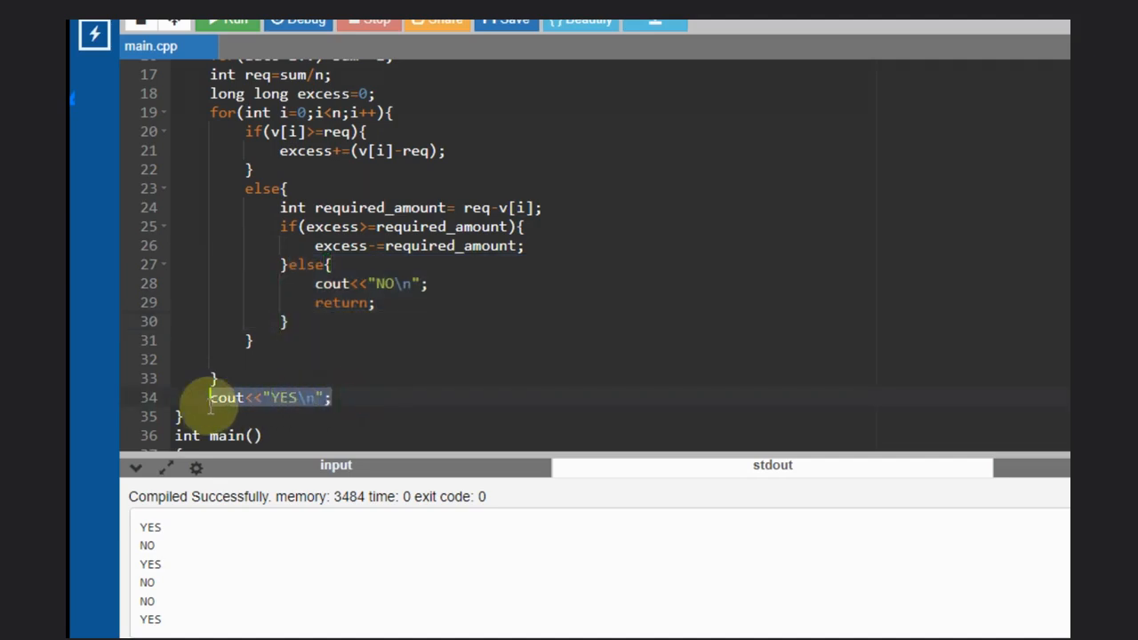